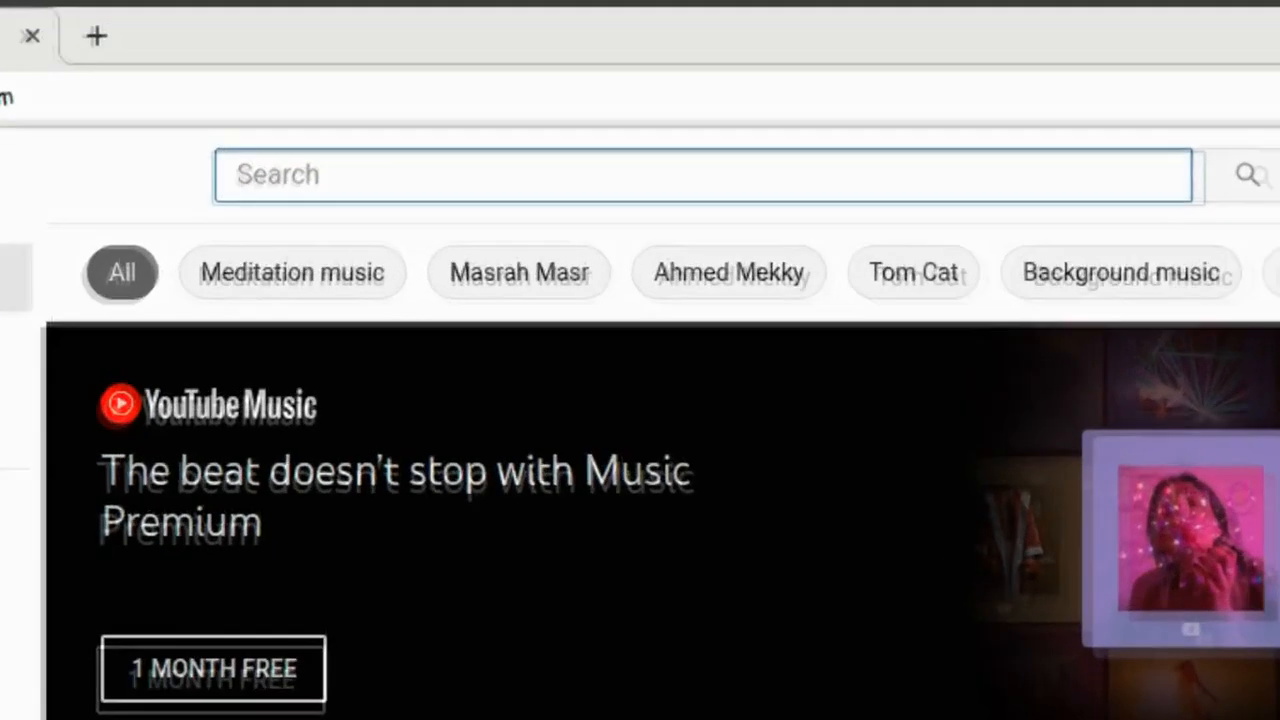
# Subscribe to the MOYASH YouTube channel with All notifications enabled
pyautogui.write('moyash')
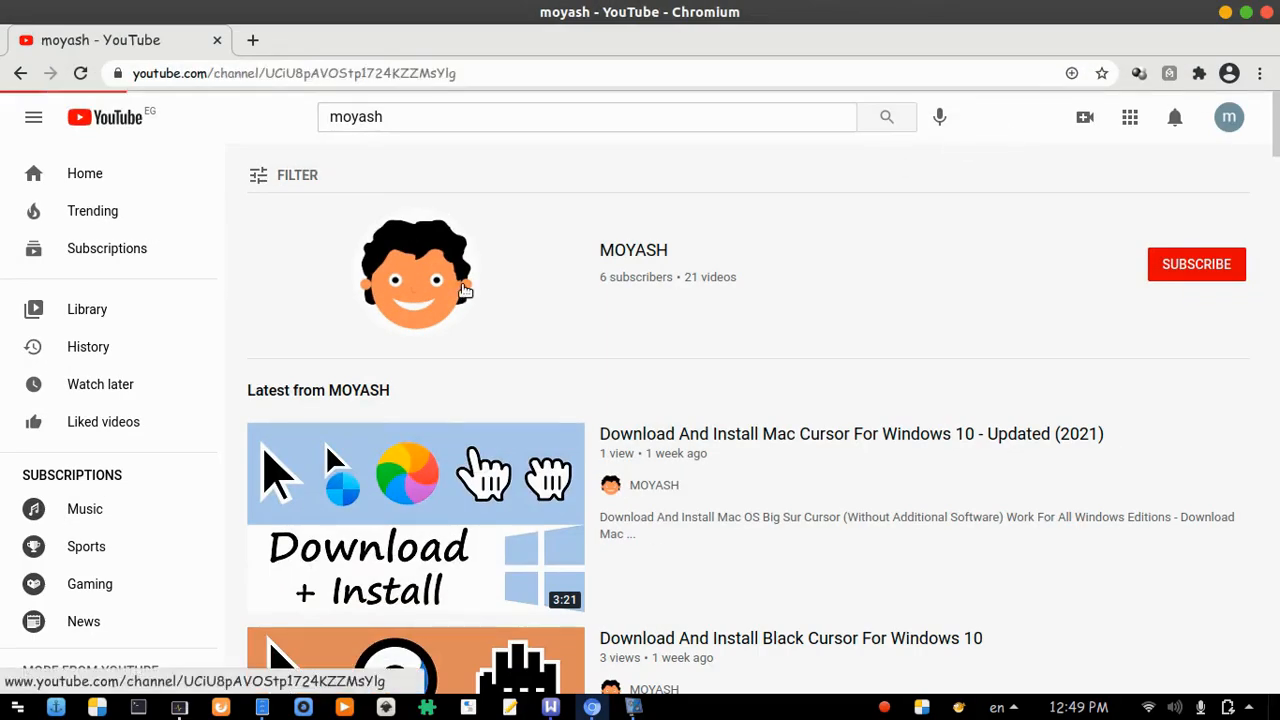
pyautogui.click(1196, 264)
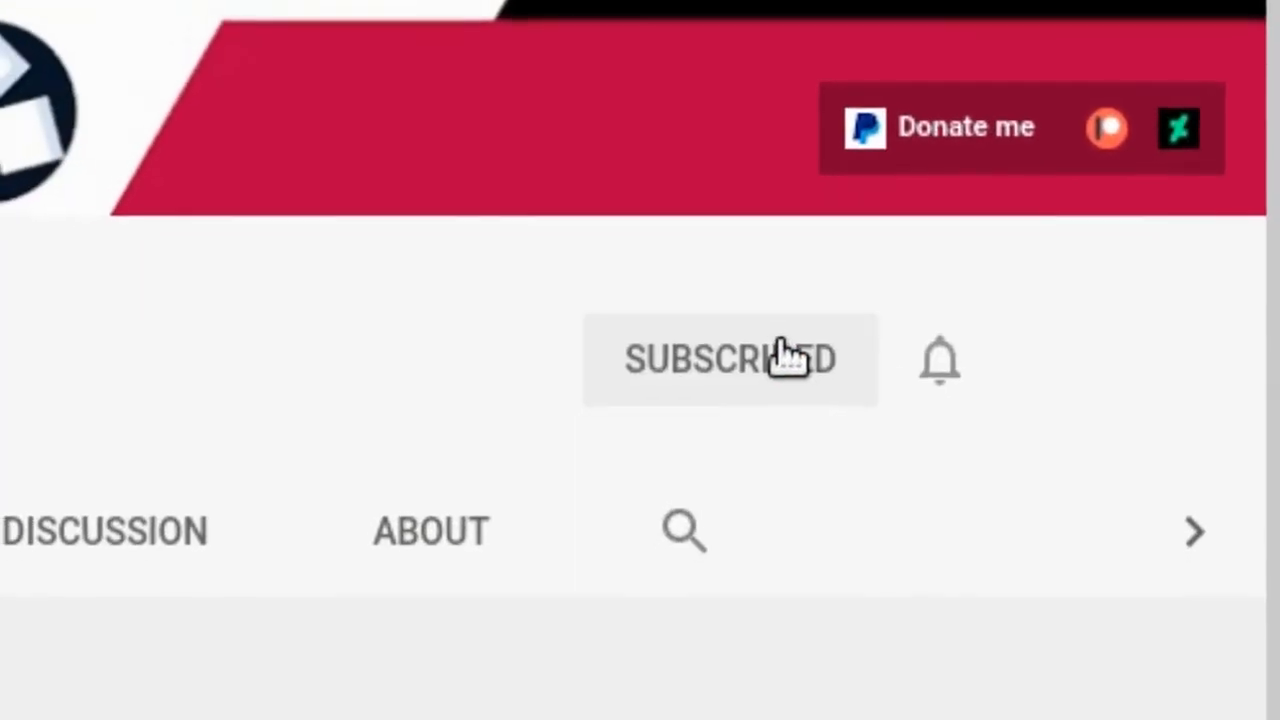
pyautogui.click(938, 360)
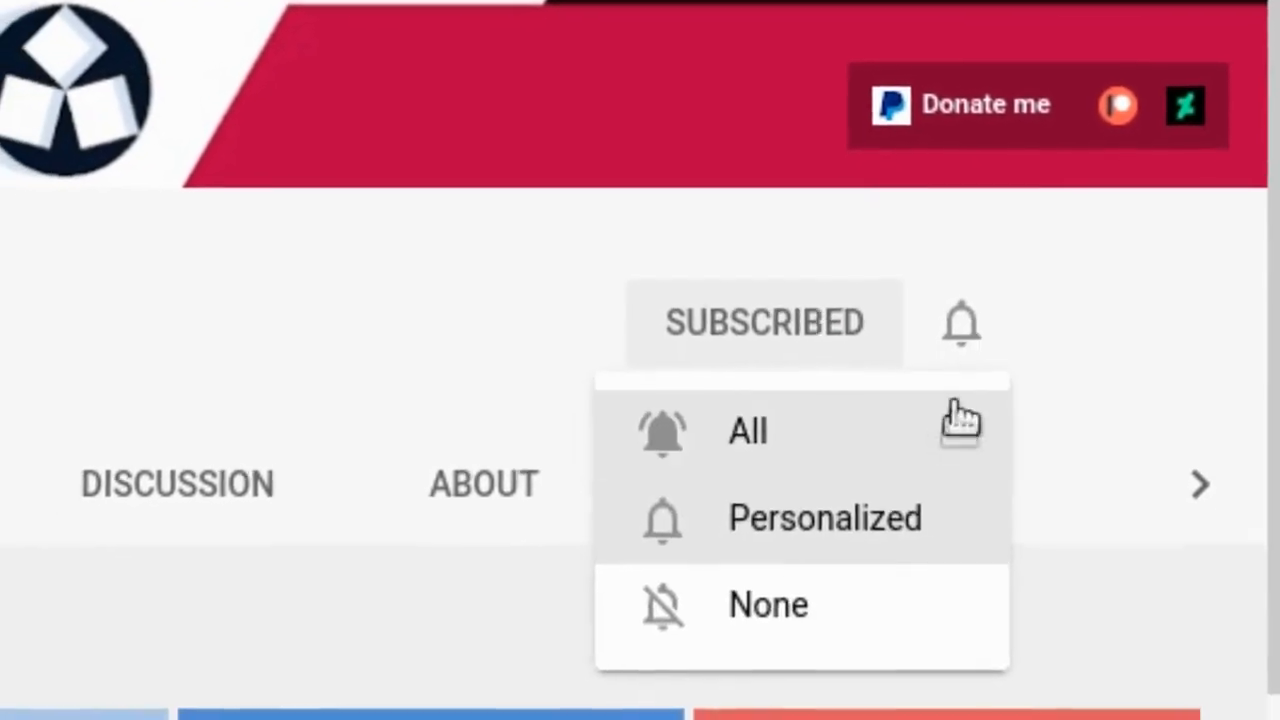
pyautogui.click(748, 430)
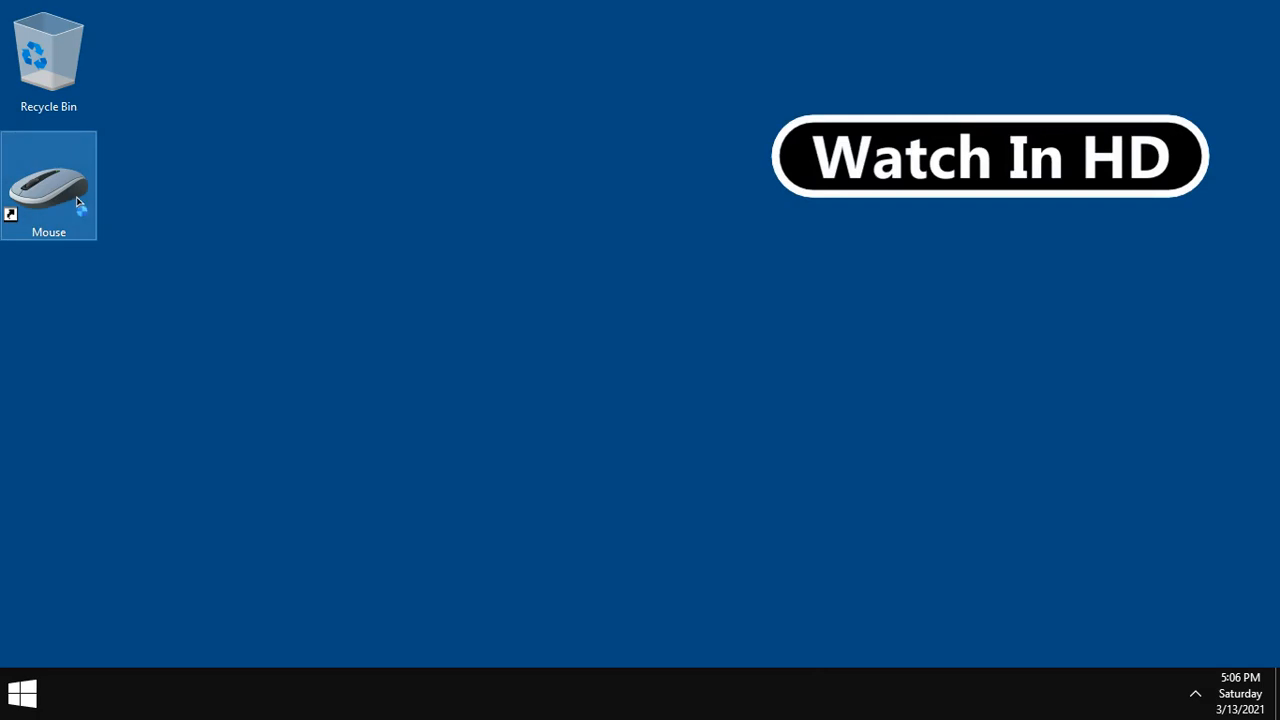
# Apply the MOYASH-White-vr1 pointer scheme in Mouse Properties and close the dialog
pyautogui.doubleClick(48, 185)
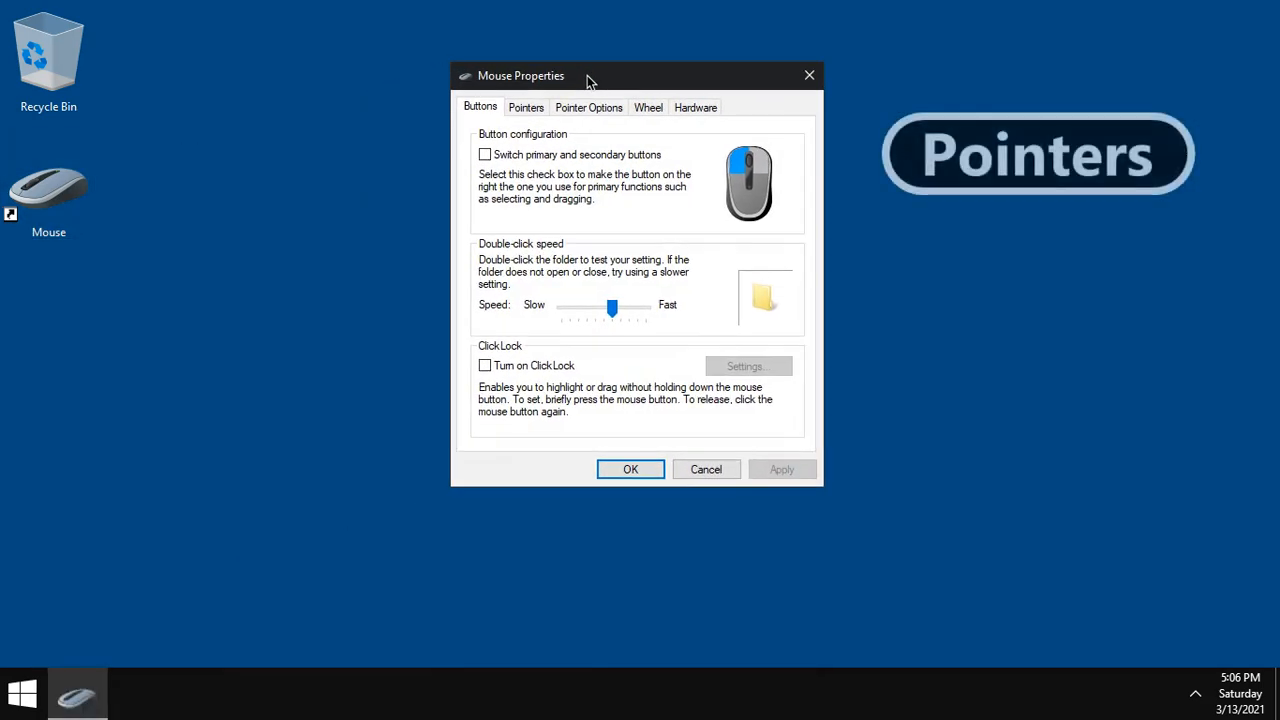
pyautogui.click(526, 107)
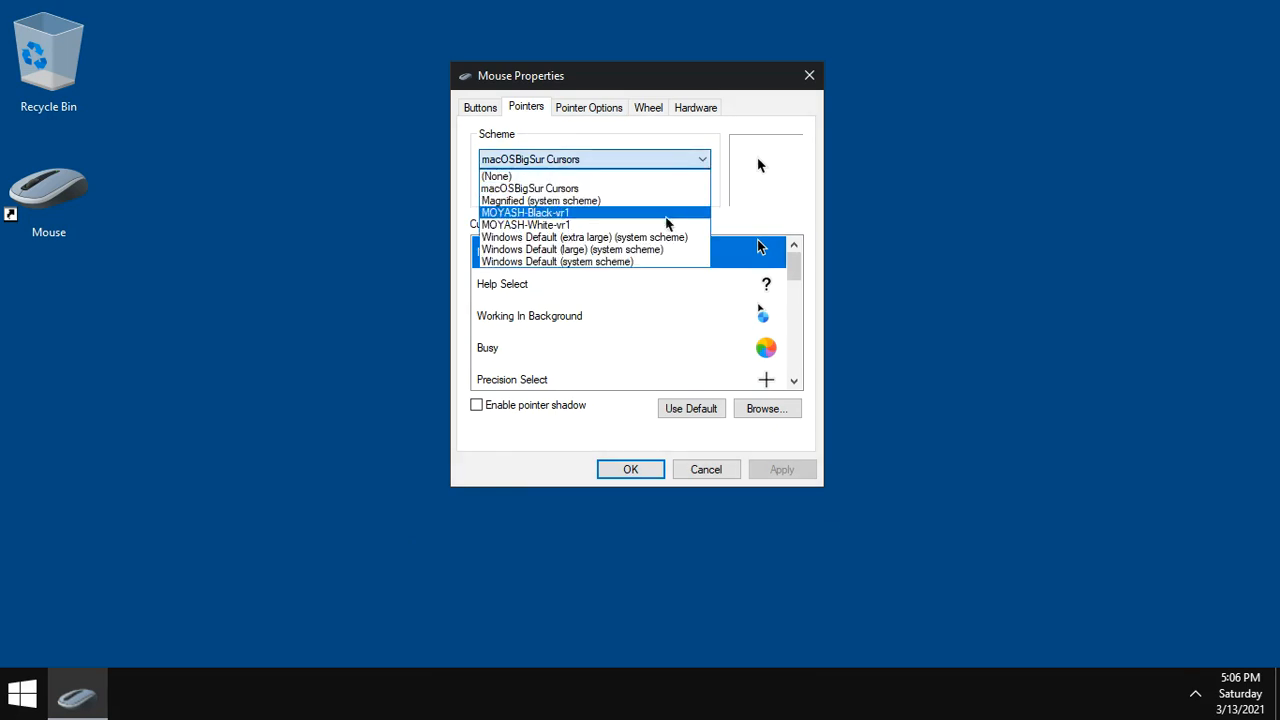
pyautogui.click(525, 224)
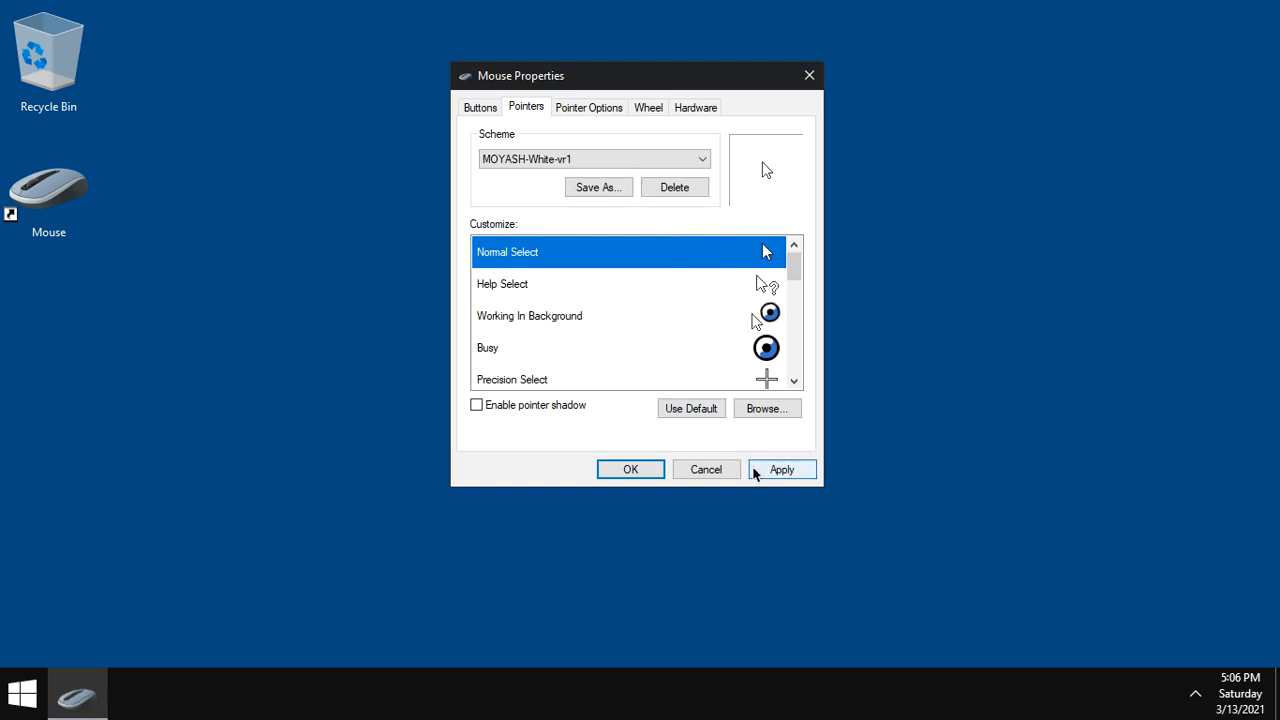
pyautogui.click(782, 469)
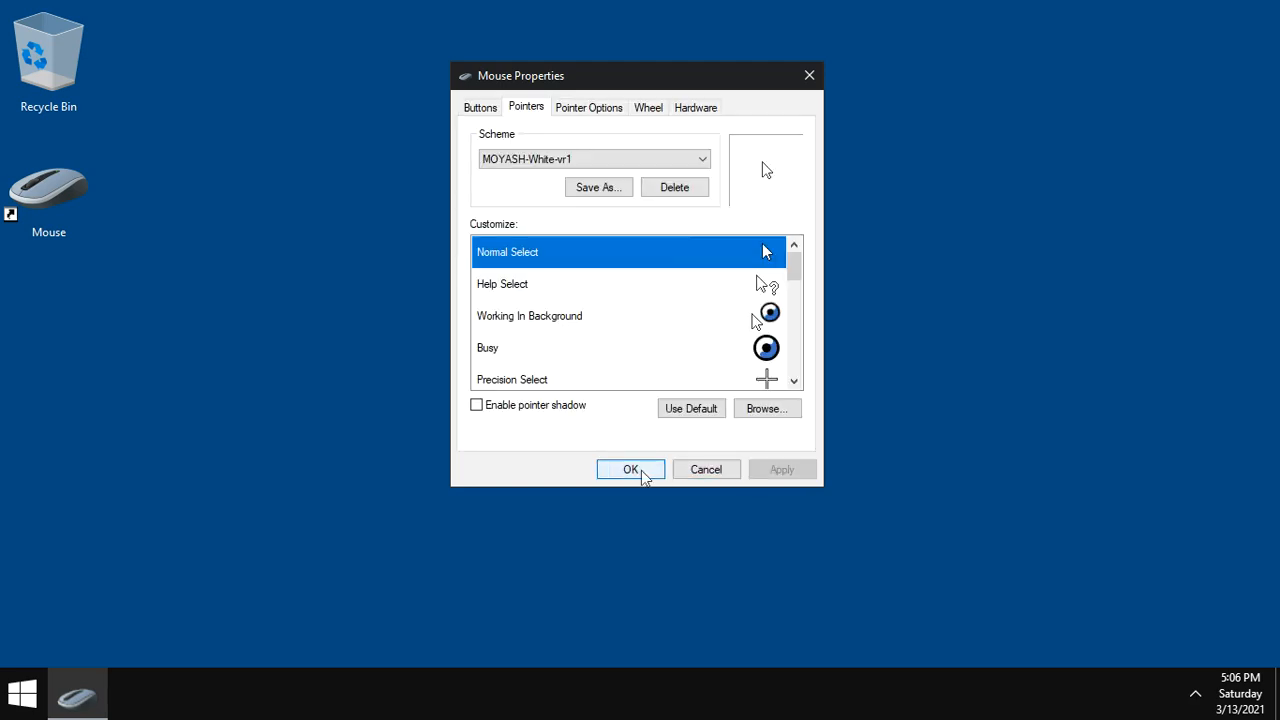
pyautogui.click(630, 469)
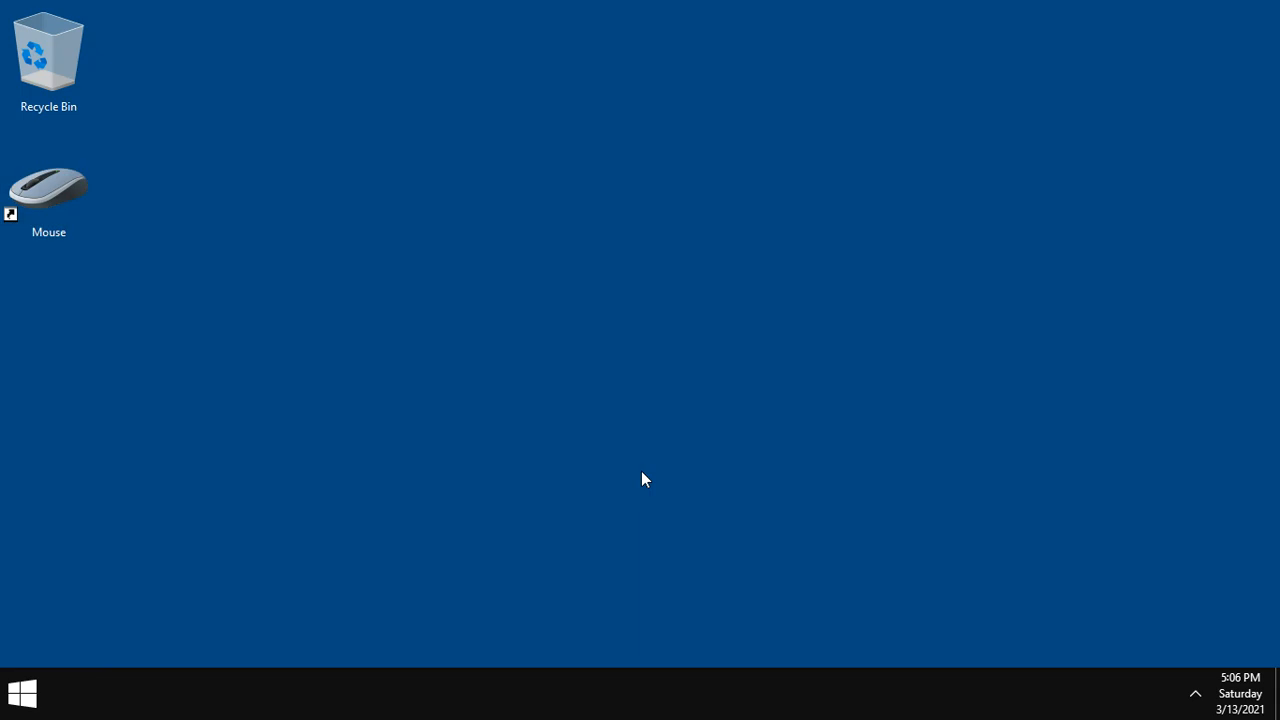
pyautogui.moveTo(560, 332)
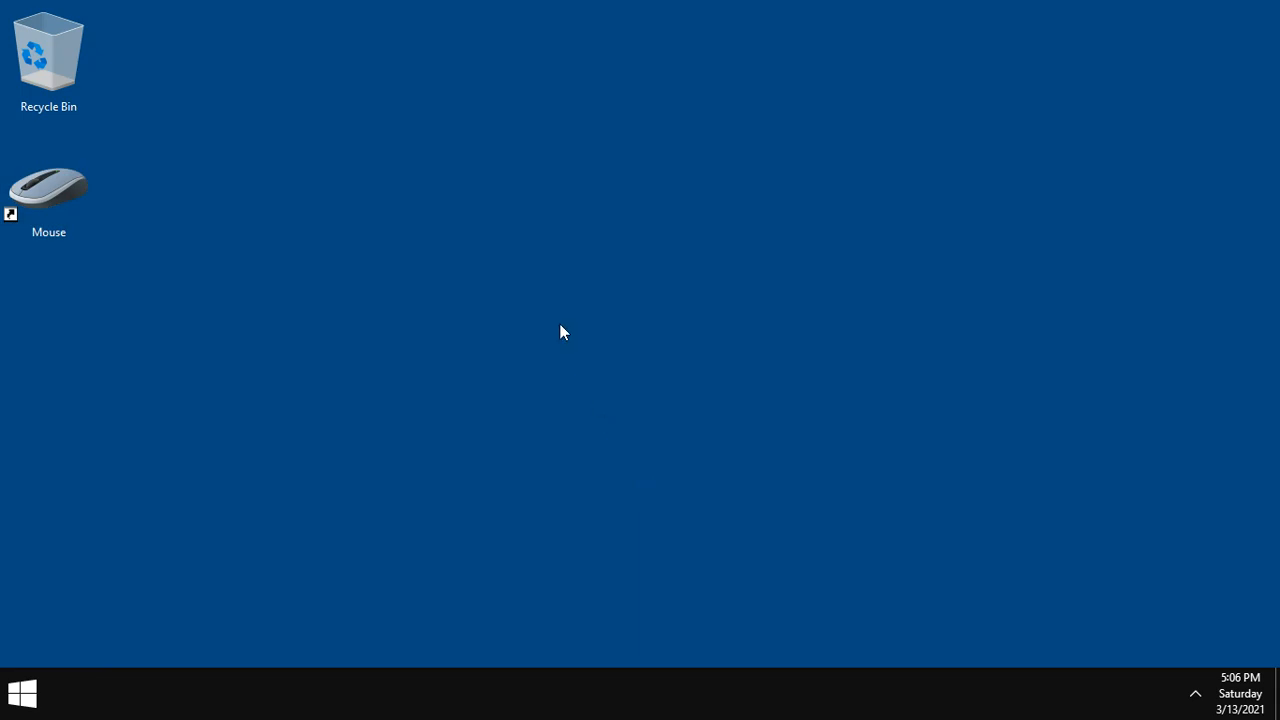
pyautogui.moveTo(68, 648)
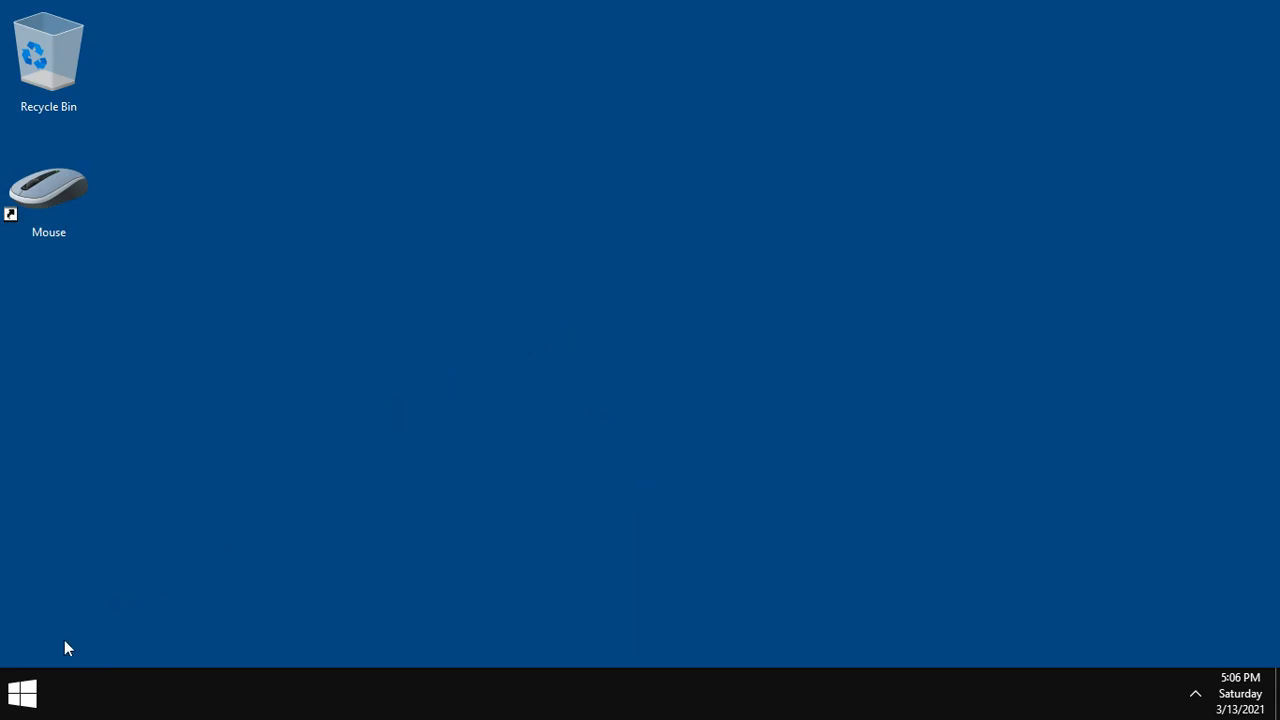
pyautogui.click(22, 693)
pyautogui.write('regedit.exe')
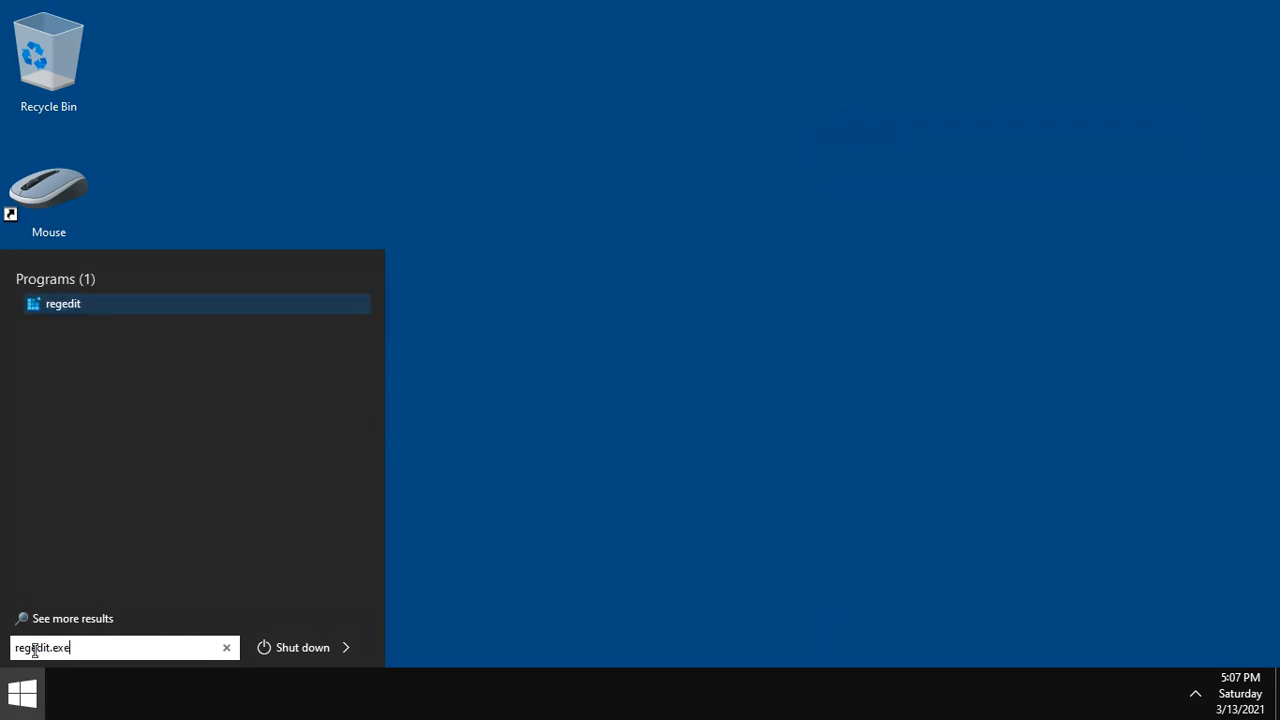
pyautogui.moveTo(63, 303)
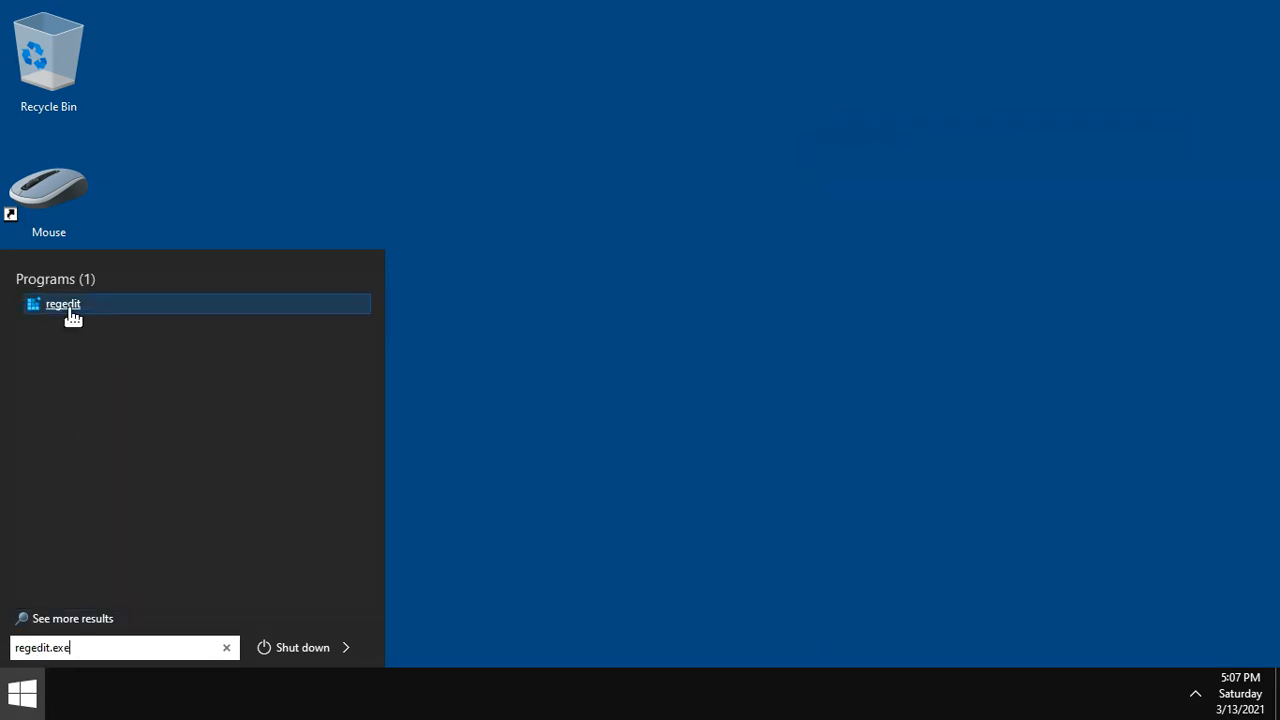
pyautogui.click(63, 304)
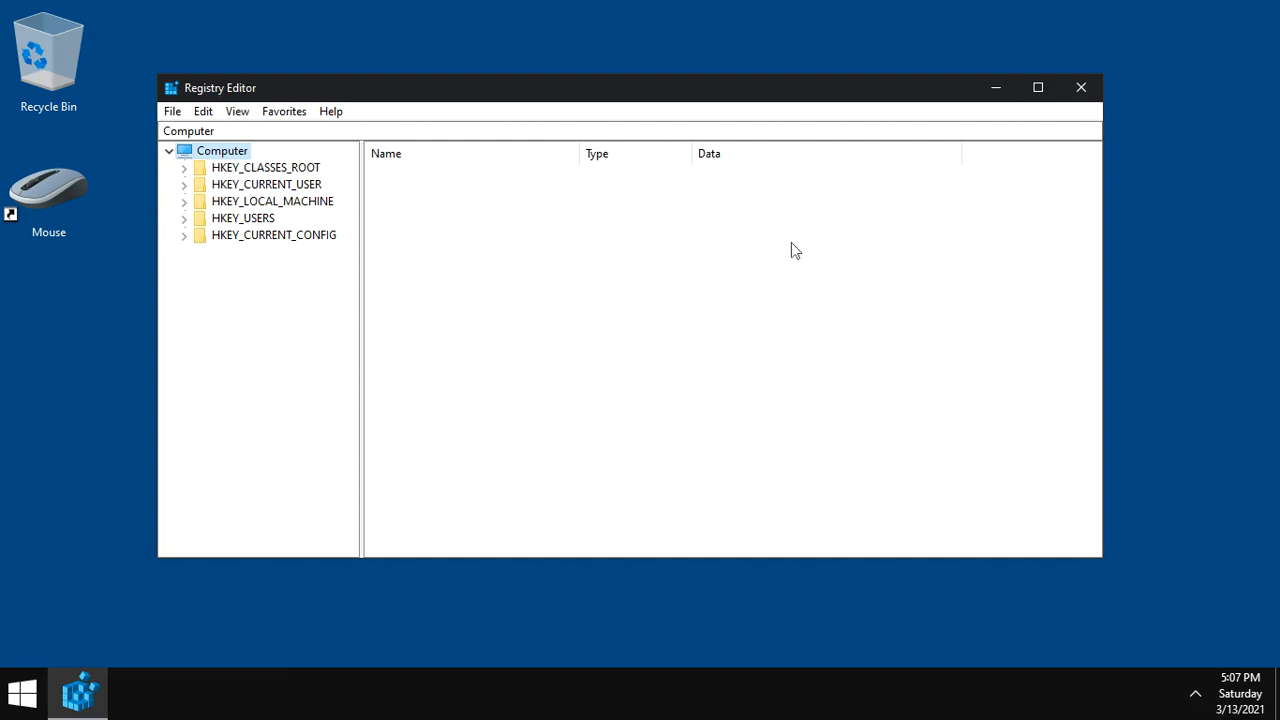
pyautogui.click(1080, 87)
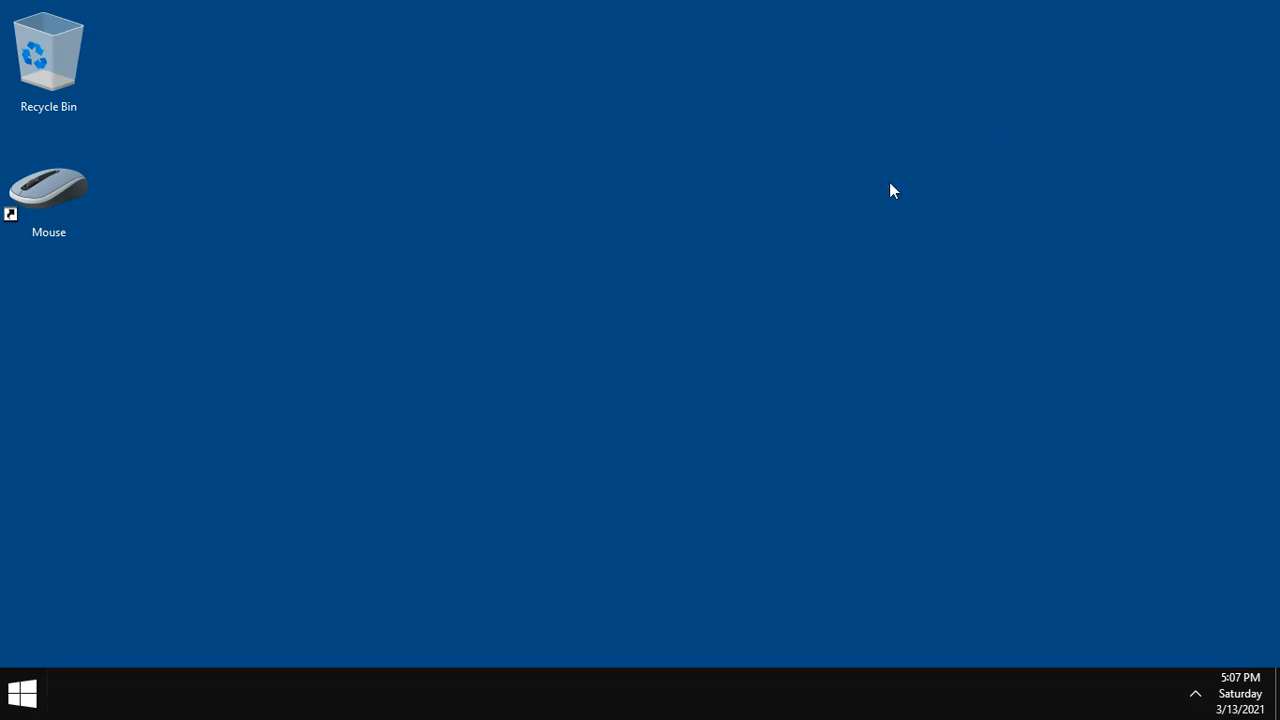
pyautogui.rightClick(22, 693)
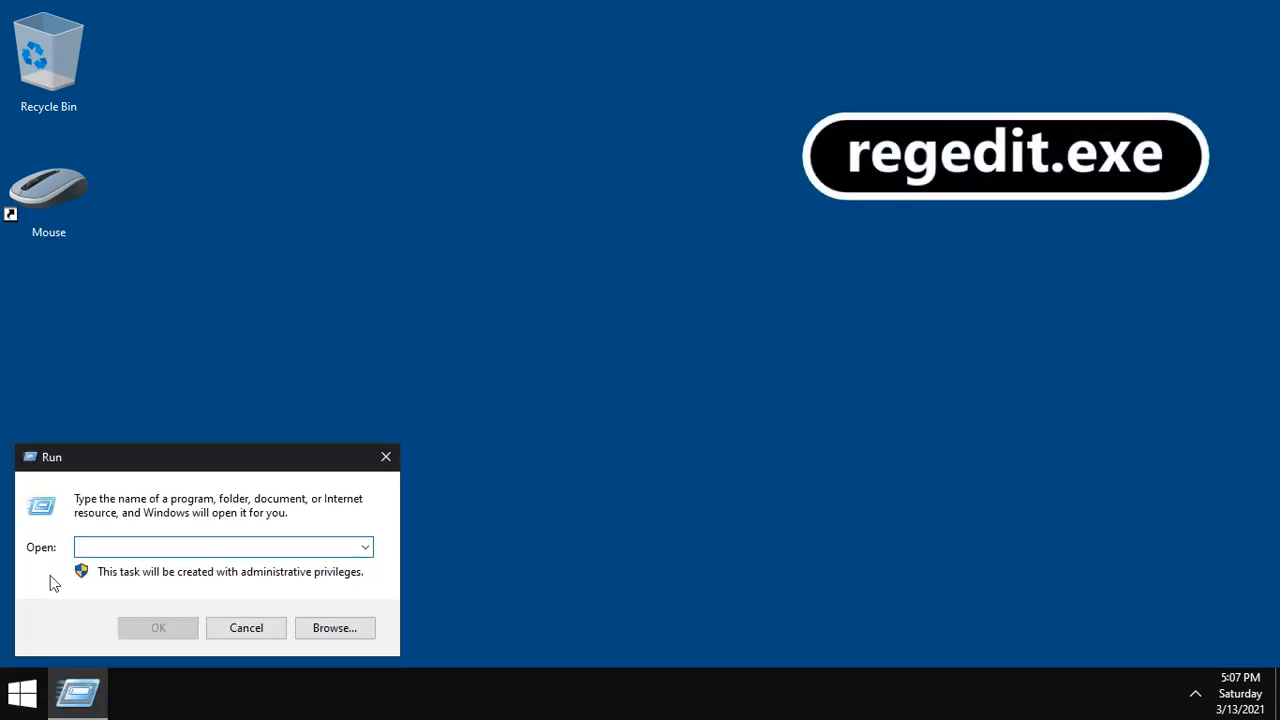
pyautogui.write('regedit.exe')
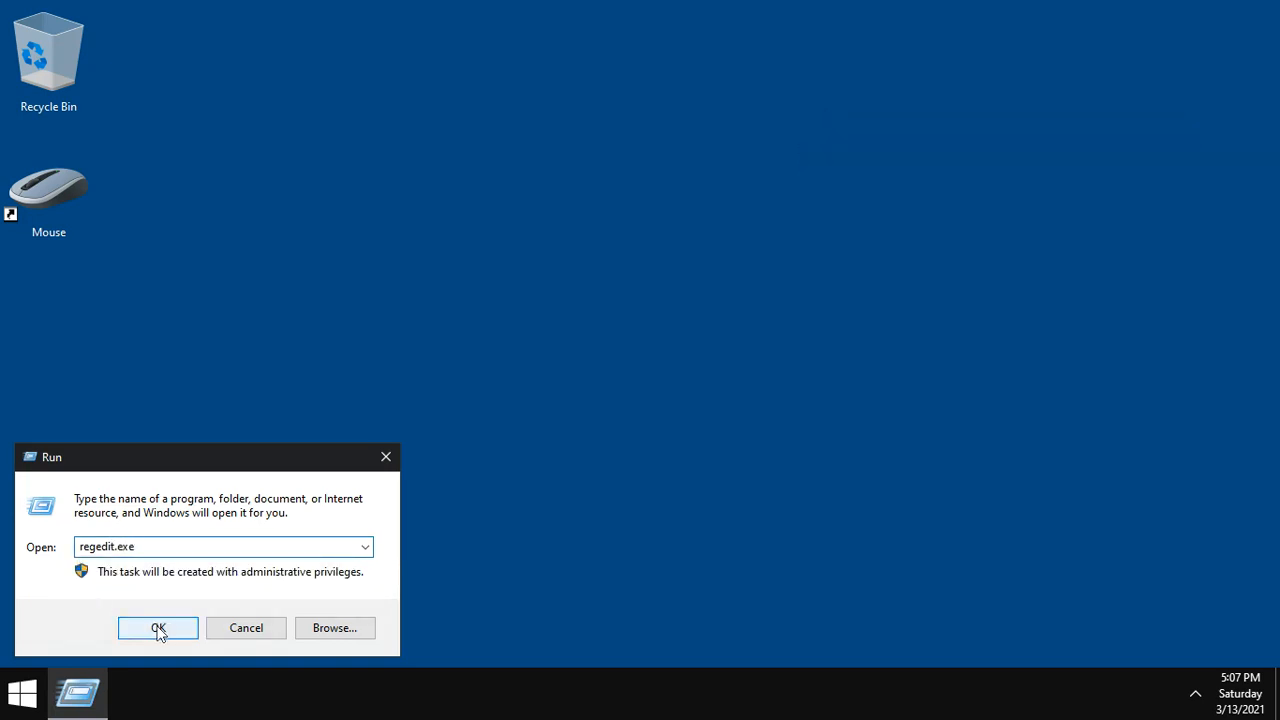
pyautogui.click(157, 627)
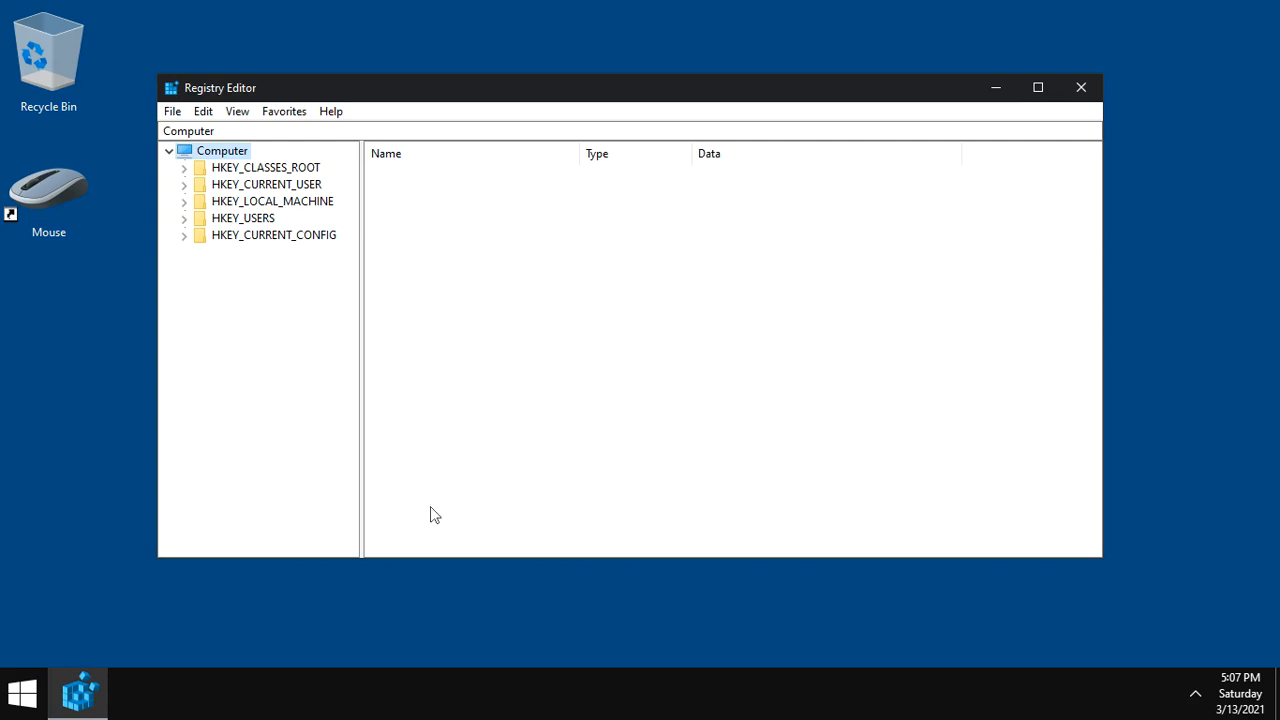
pyautogui.click(1081, 87)
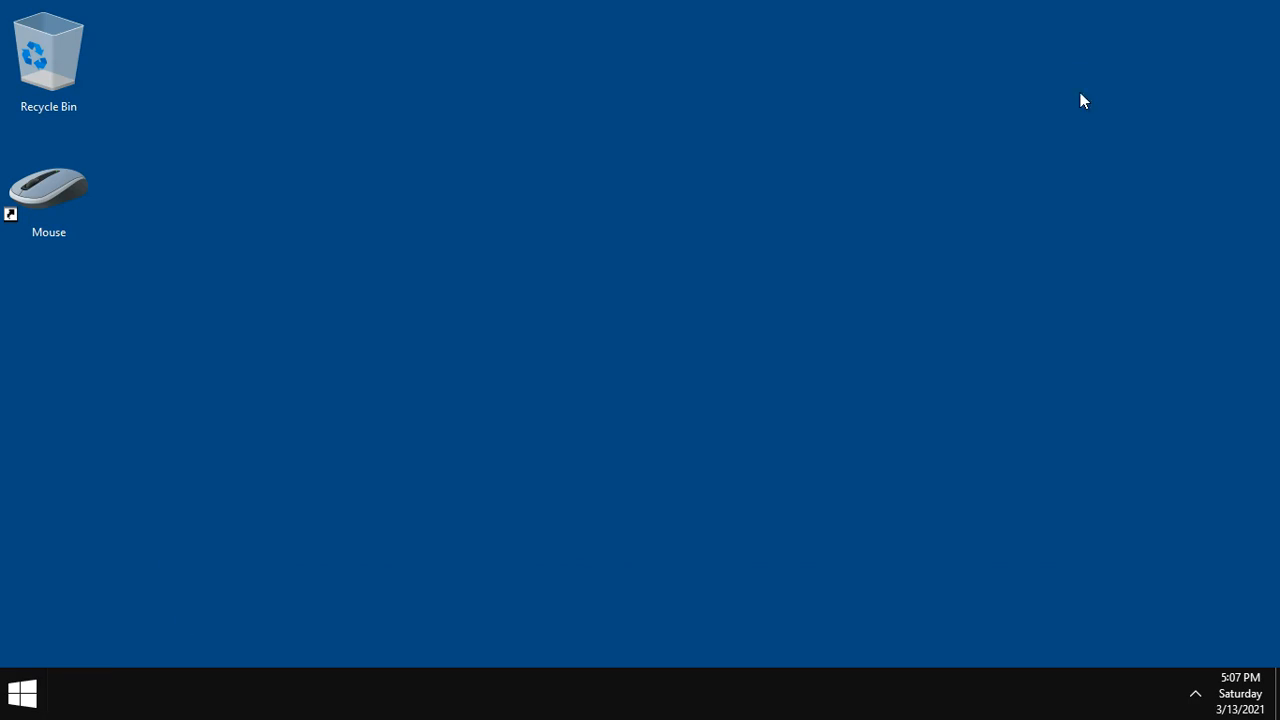
pyautogui.moveTo(435, 695)
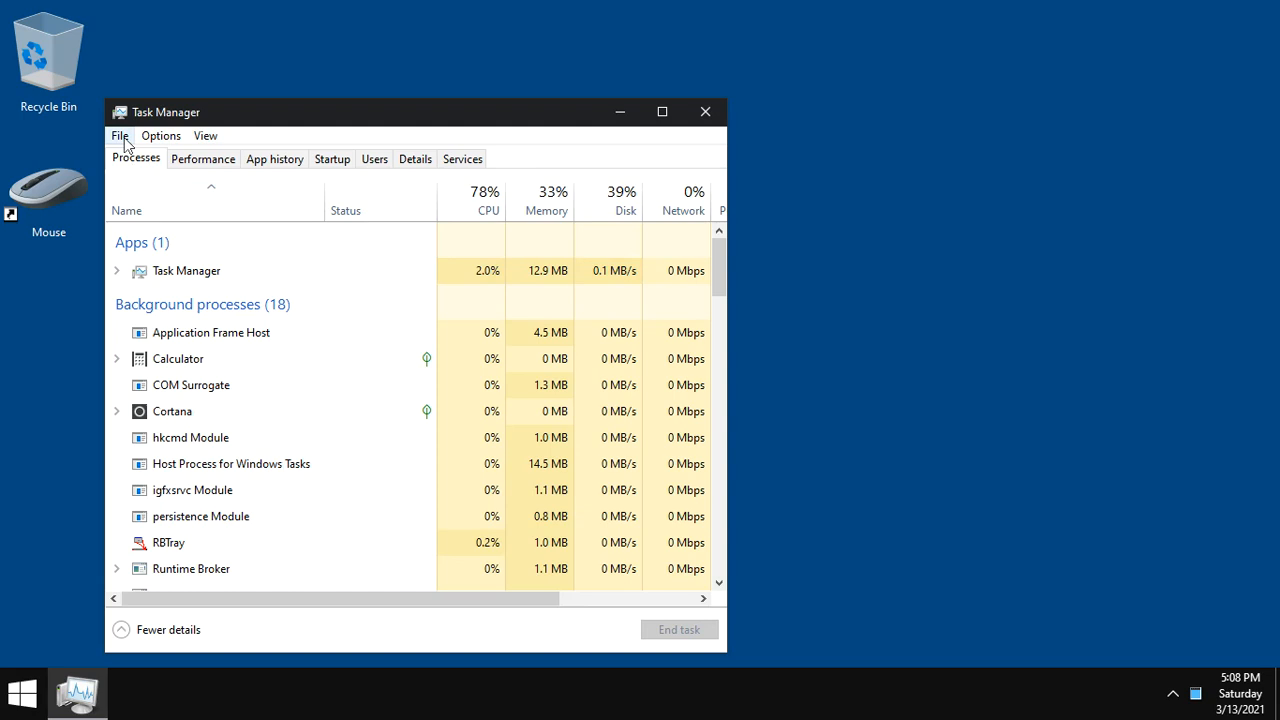
# Run regedit.exe from Task Manager's Create new task dialog
pyautogui.click(119, 135)
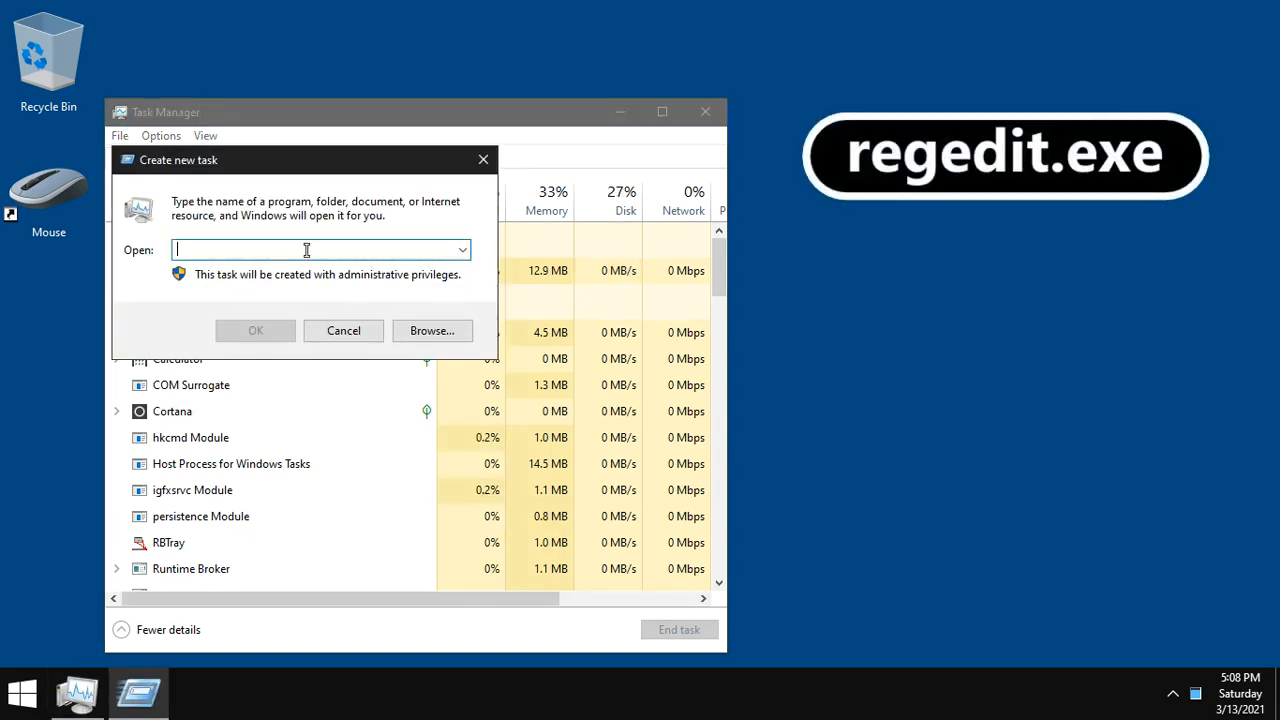
pyautogui.write('regedit.exe')
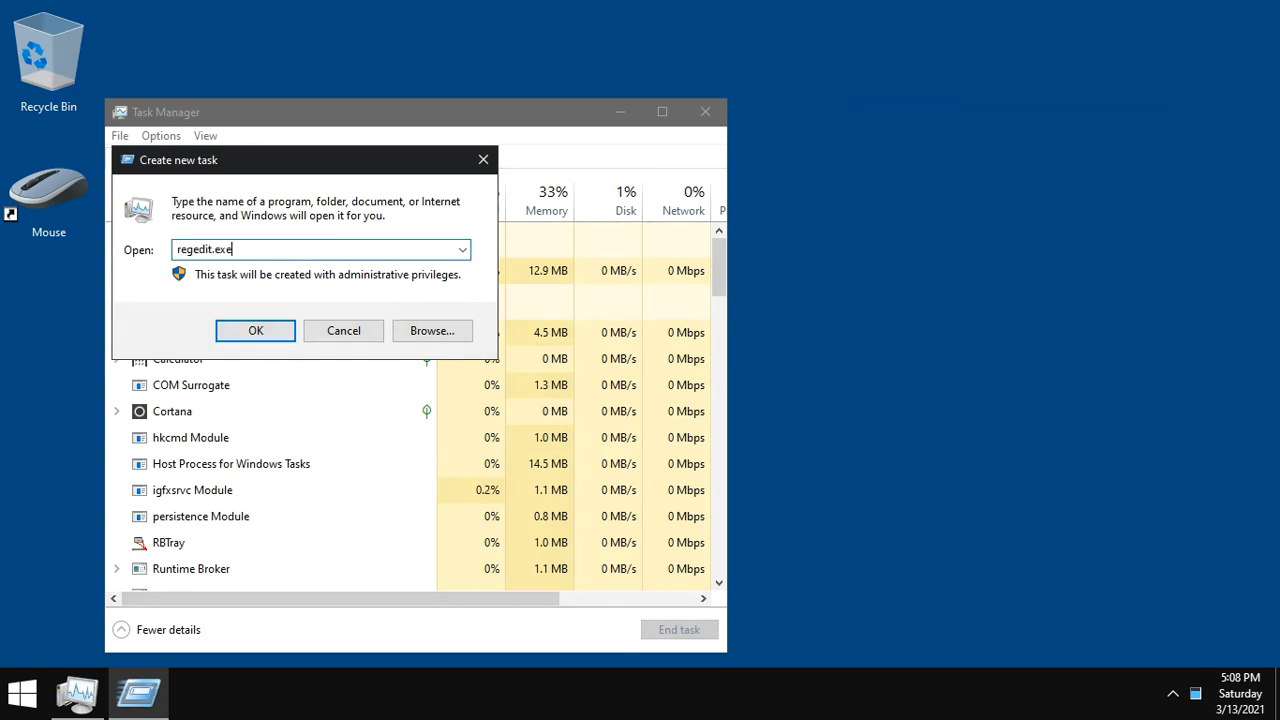
pyautogui.click(255, 330)
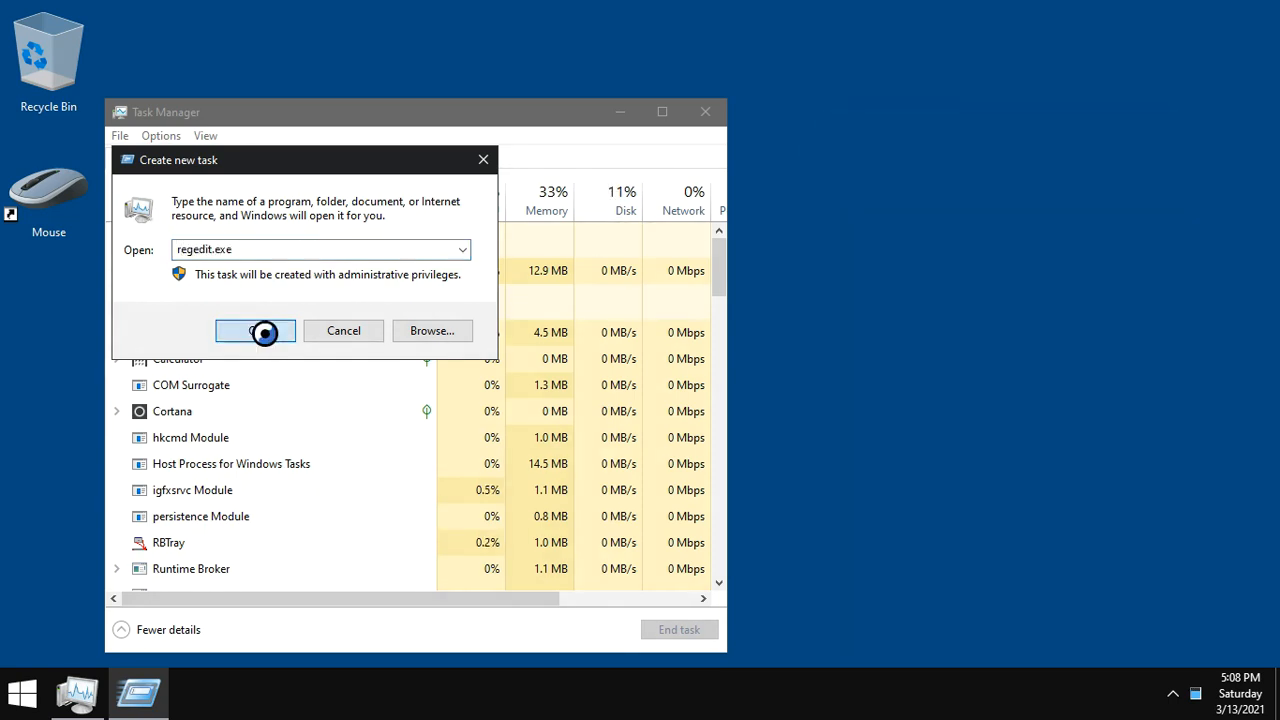
pyautogui.click(255, 330)
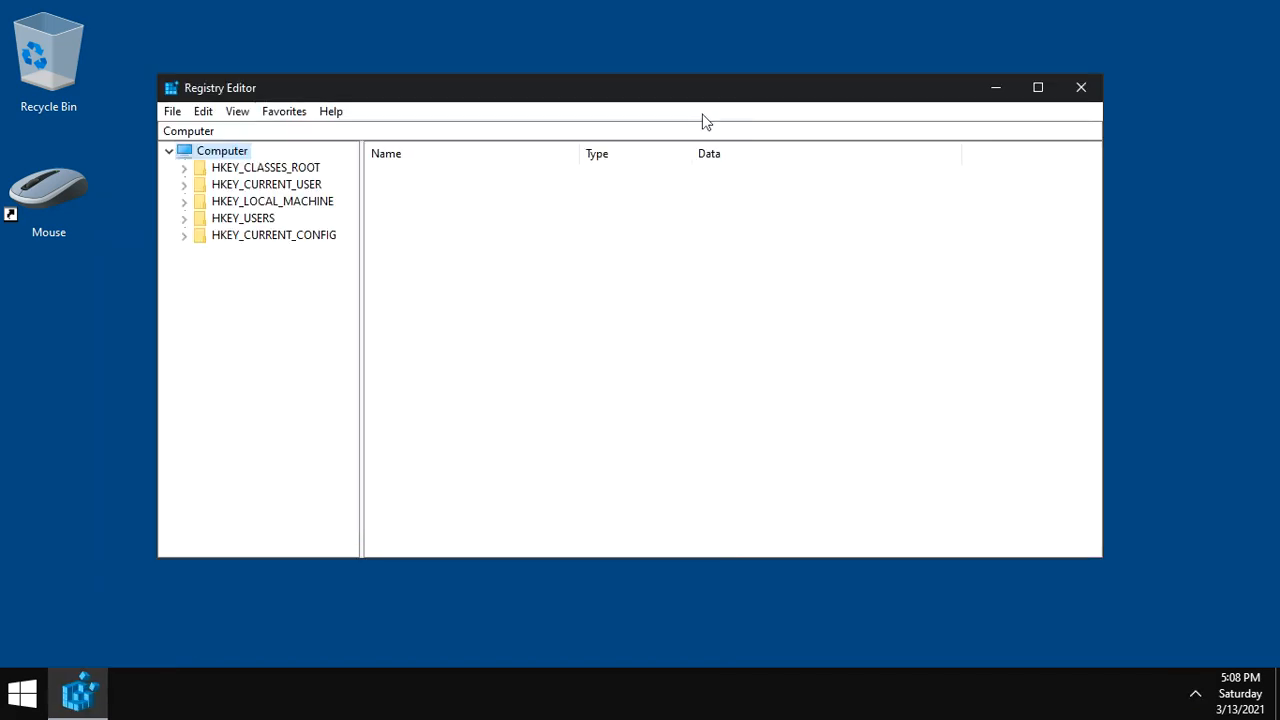
pyautogui.moveTo(424, 360)
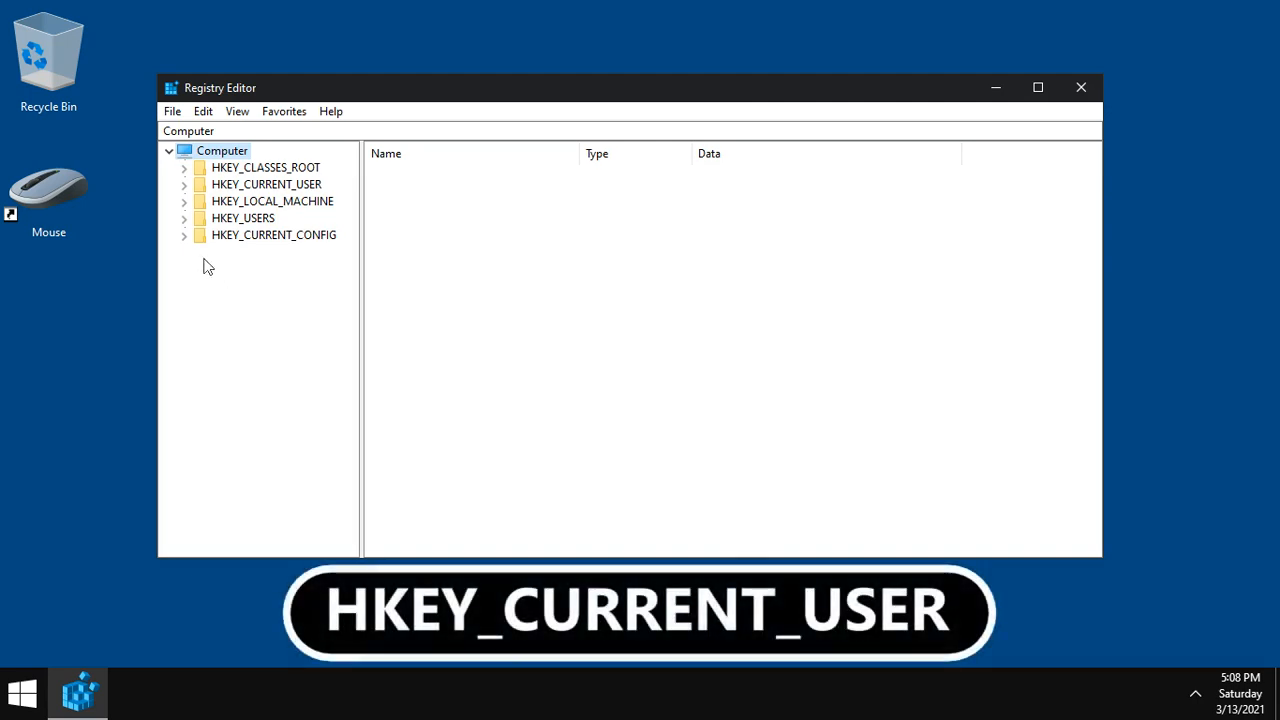
# Navigate to HKEY_CURRENT_USER\Control Panel\Cursors\Schemes in Registry Editor
pyautogui.click(184, 184)
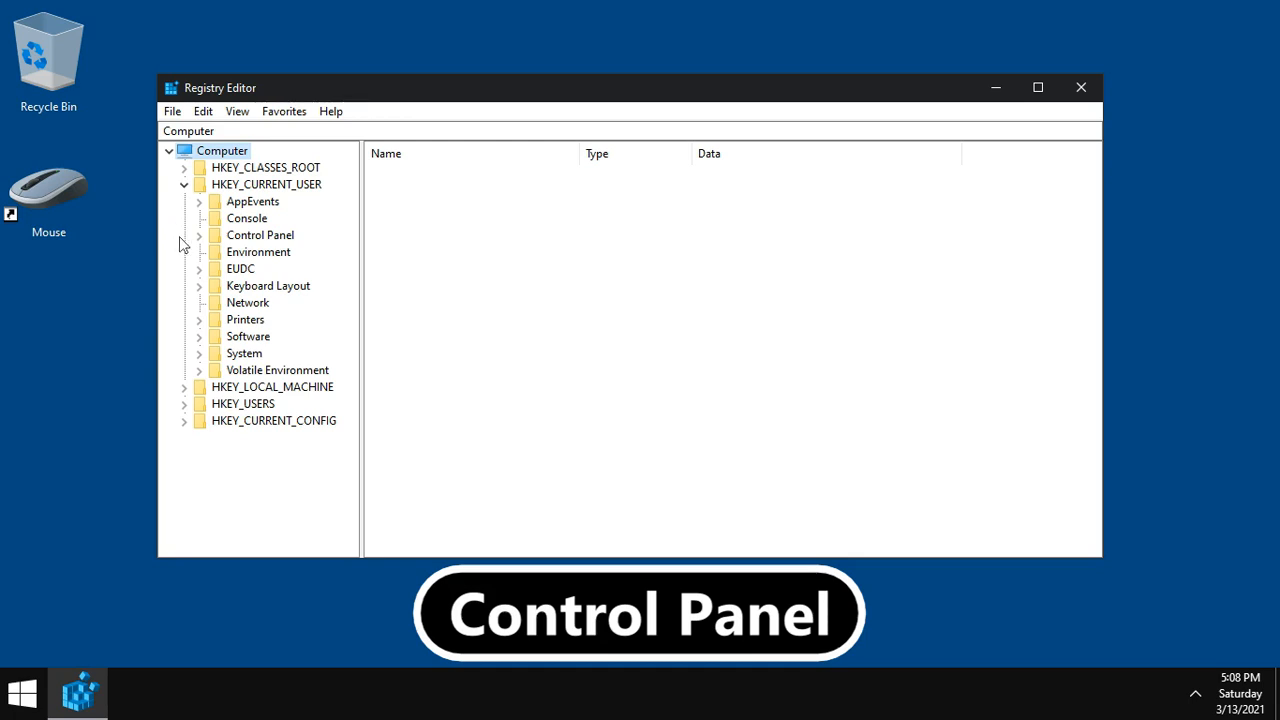
pyautogui.click(199, 235)
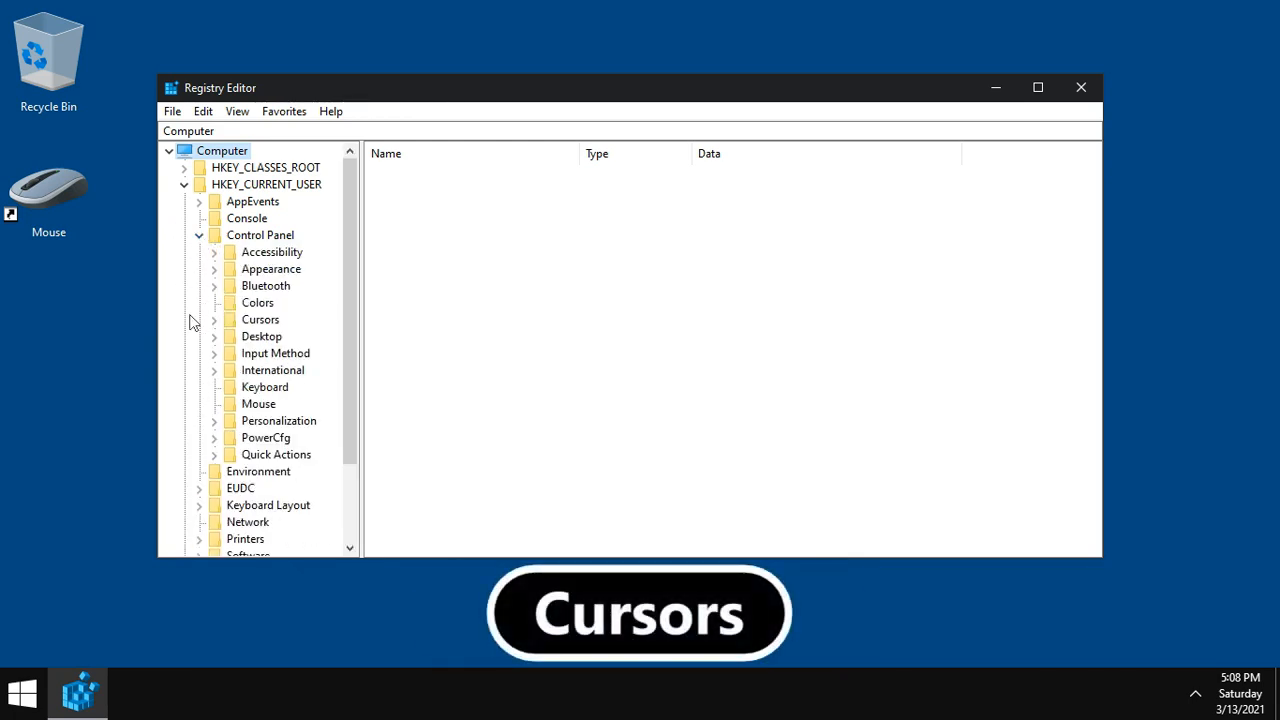
pyautogui.click(214, 319)
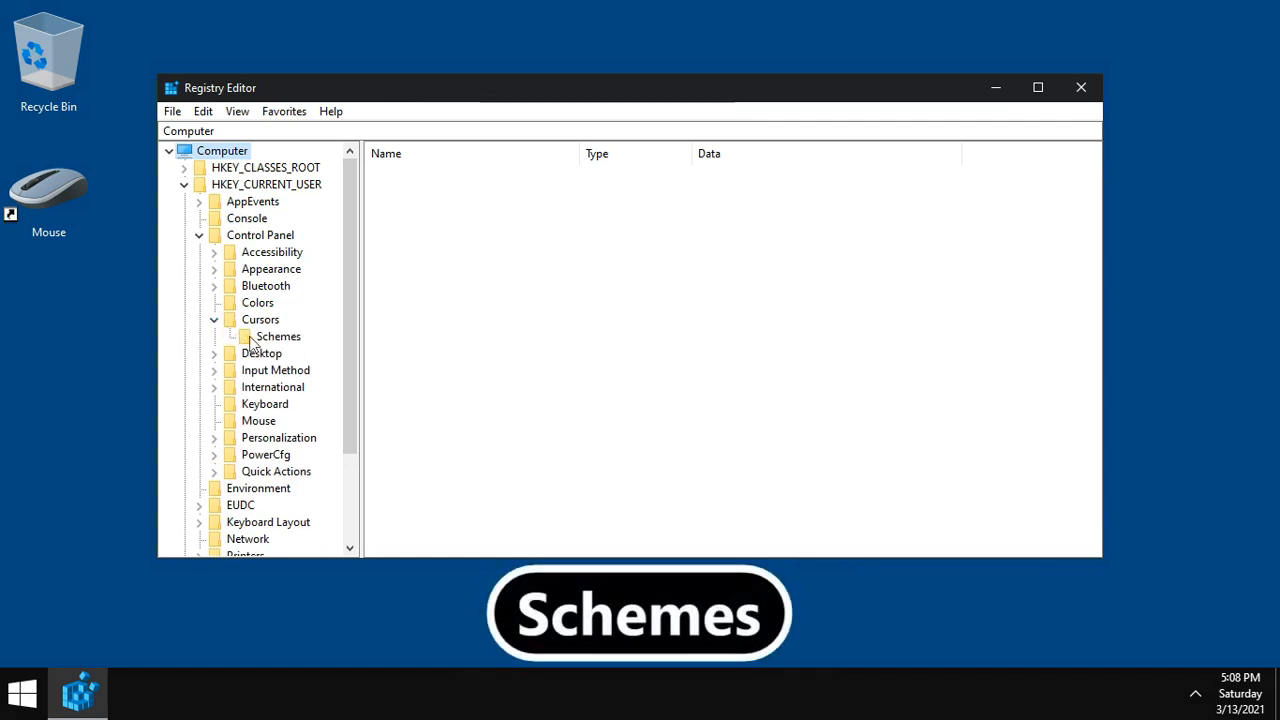
pyautogui.click(278, 336)
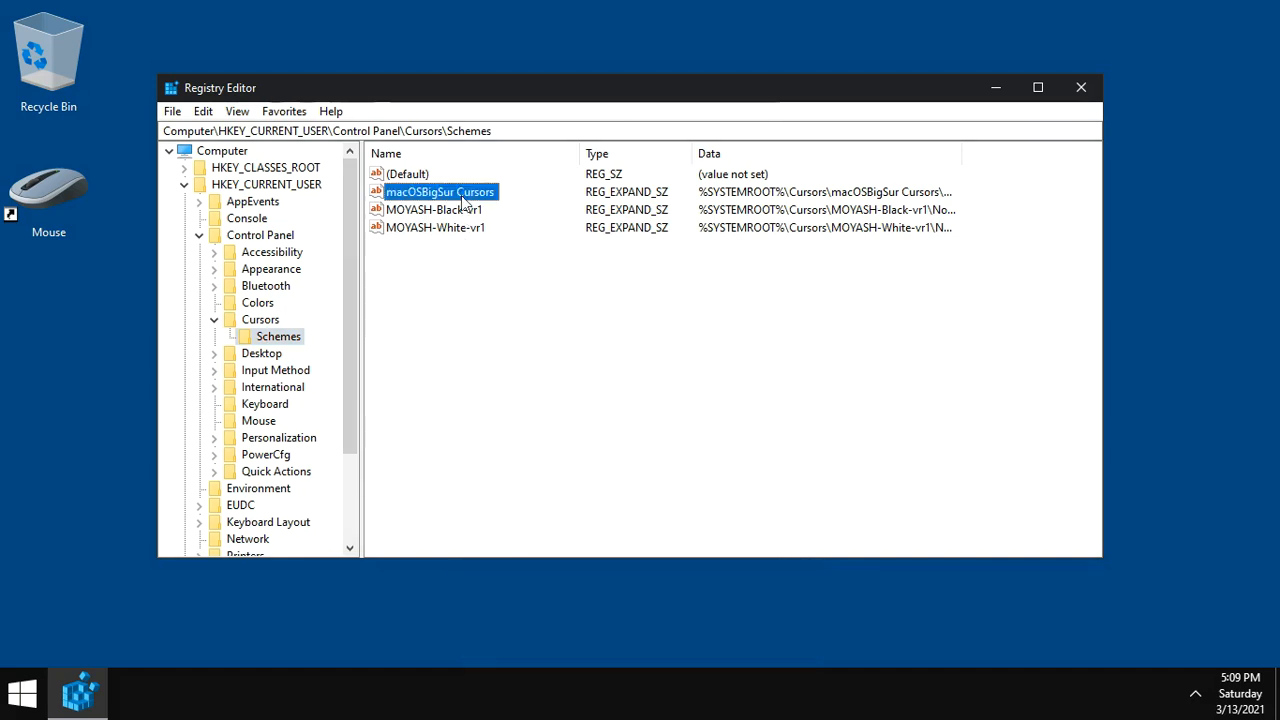
# Delete the macOSBigSur Cursors value and close Registry Editor
pyautogui.rightClick(440, 191)
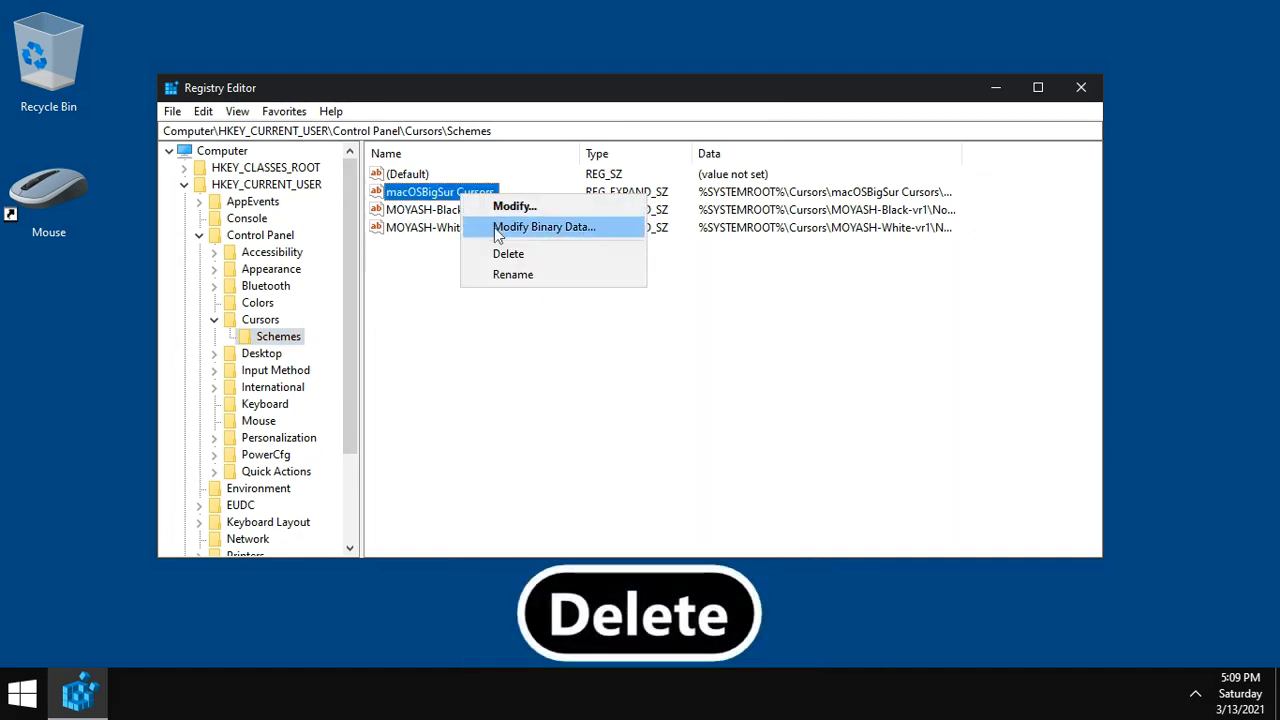
pyautogui.click(508, 253)
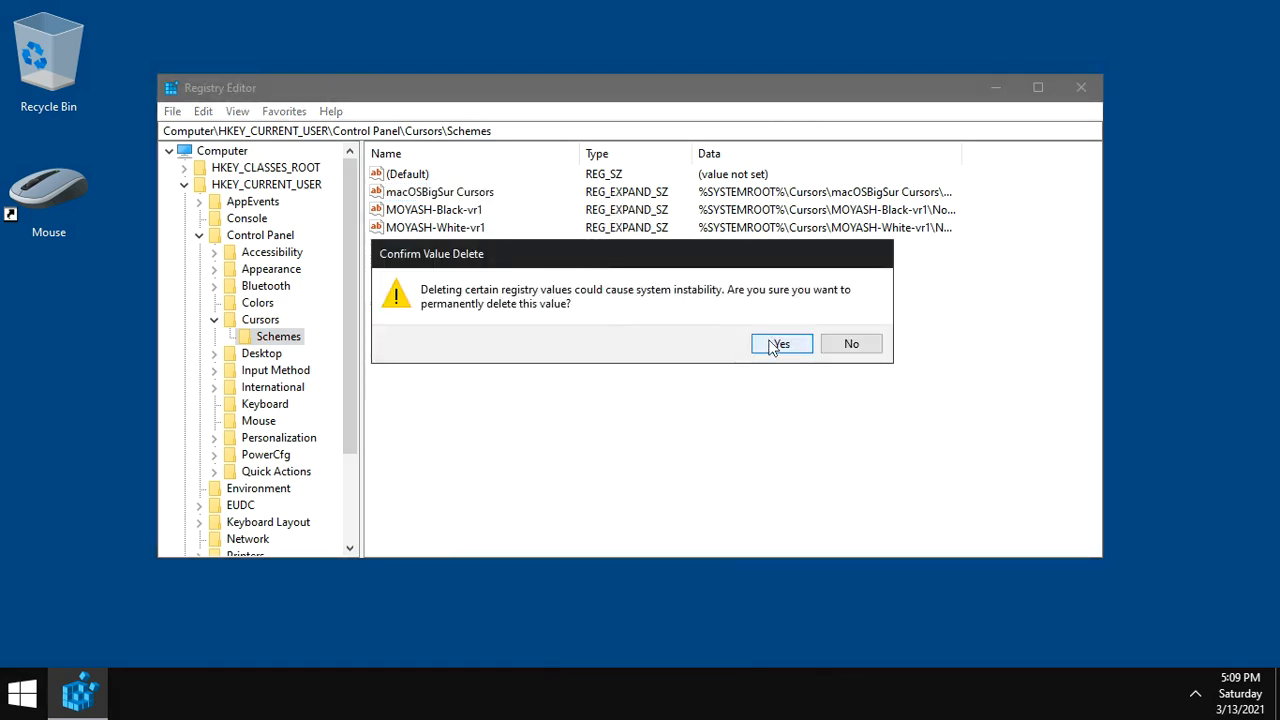
pyautogui.click(781, 343)
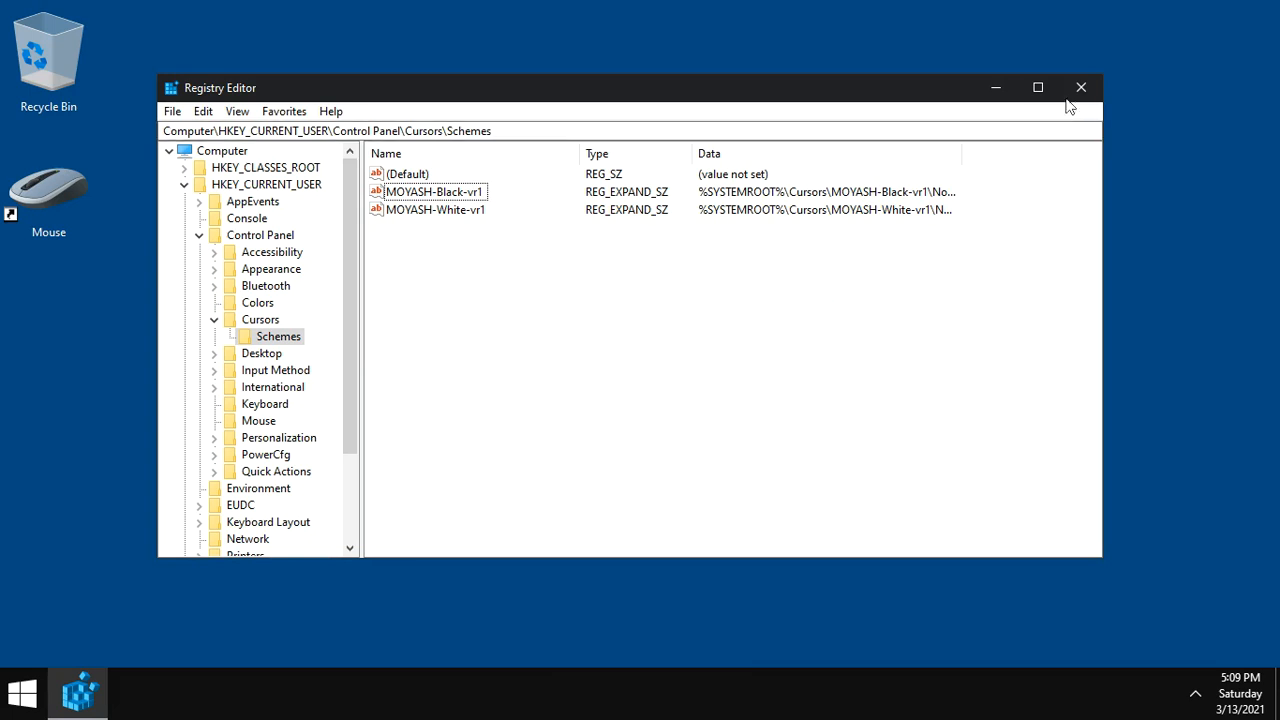
pyautogui.click(1081, 87)
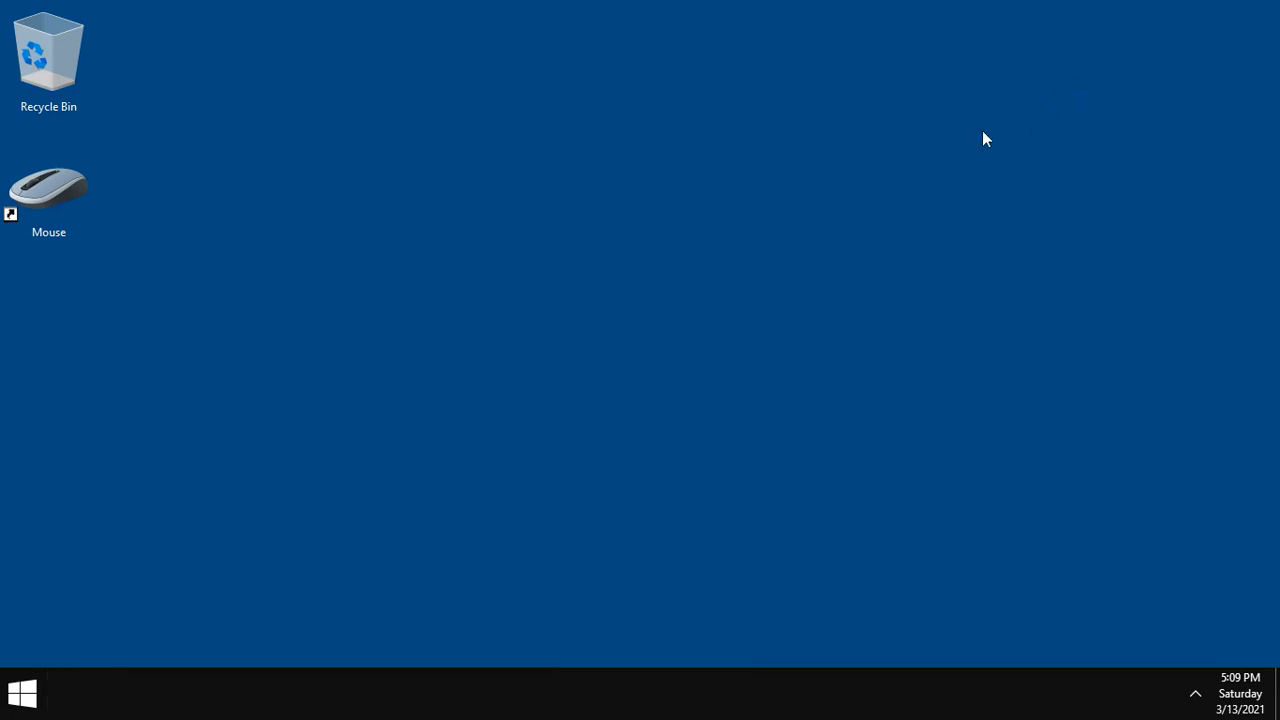
pyautogui.moveTo(477, 327)
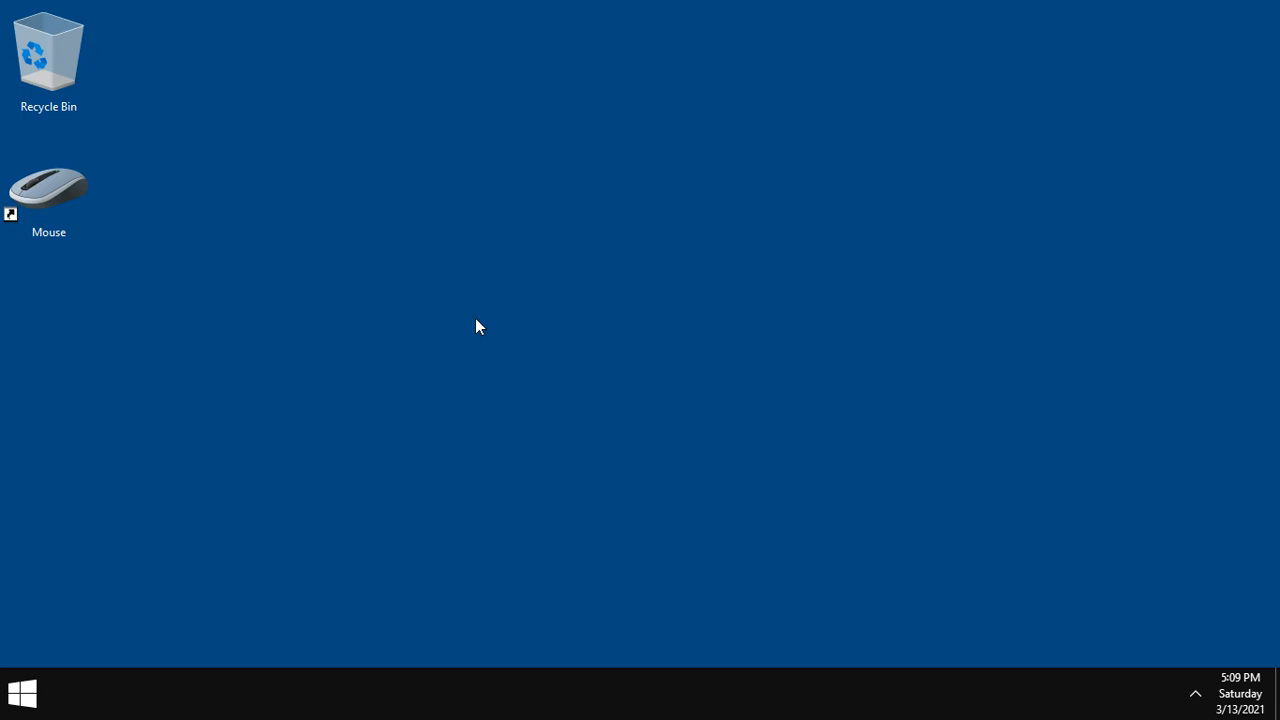
pyautogui.click(48, 186)
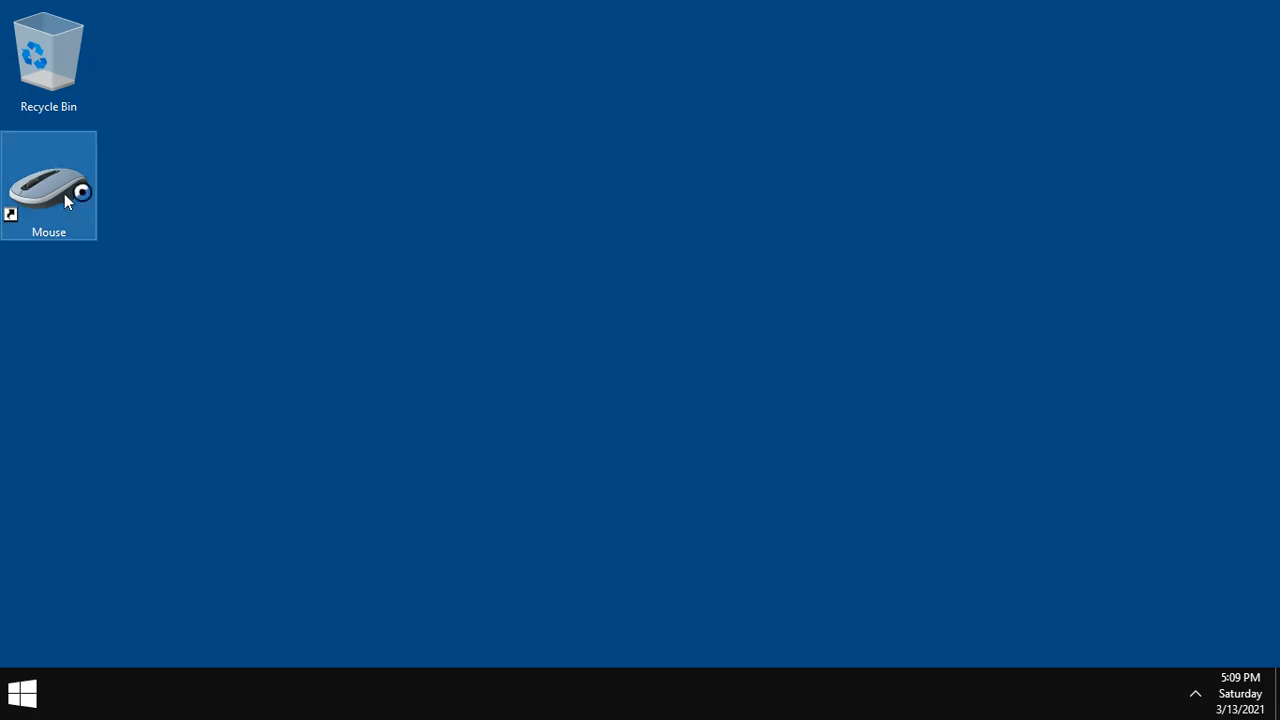
pyautogui.doubleClick(48, 185)
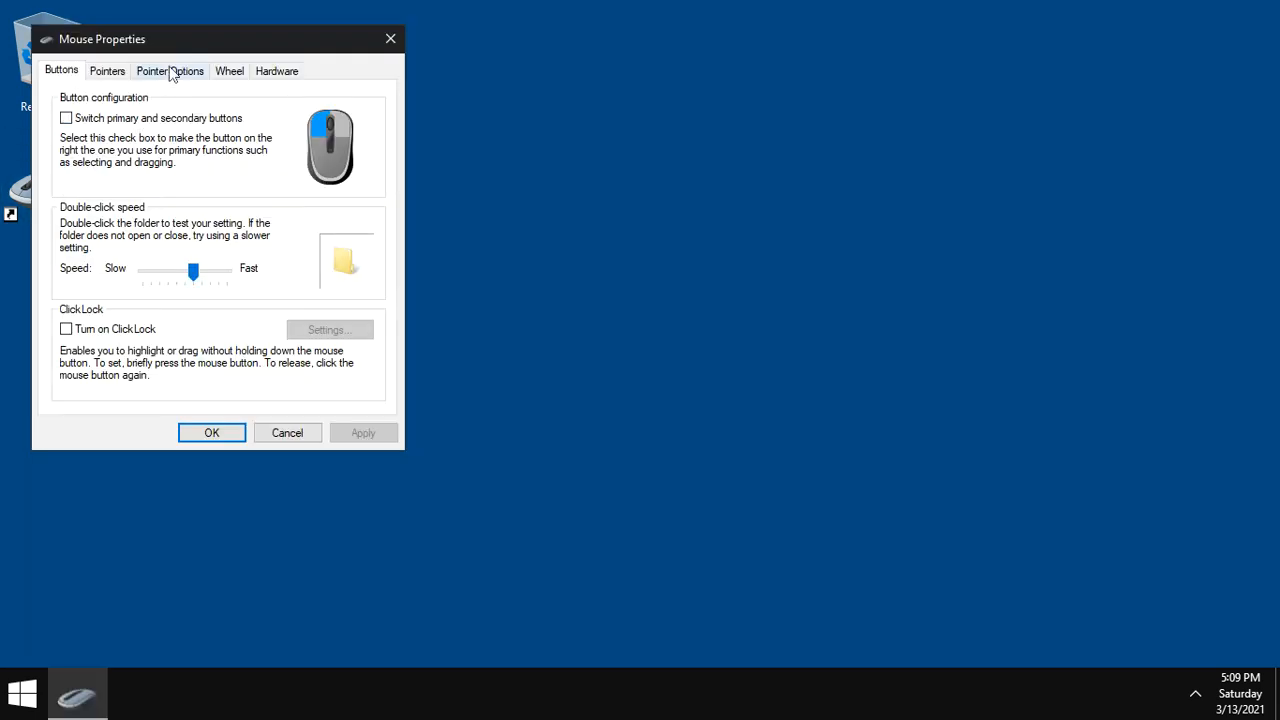
pyautogui.moveTo(102, 39); pyautogui.dragTo(437, 57)
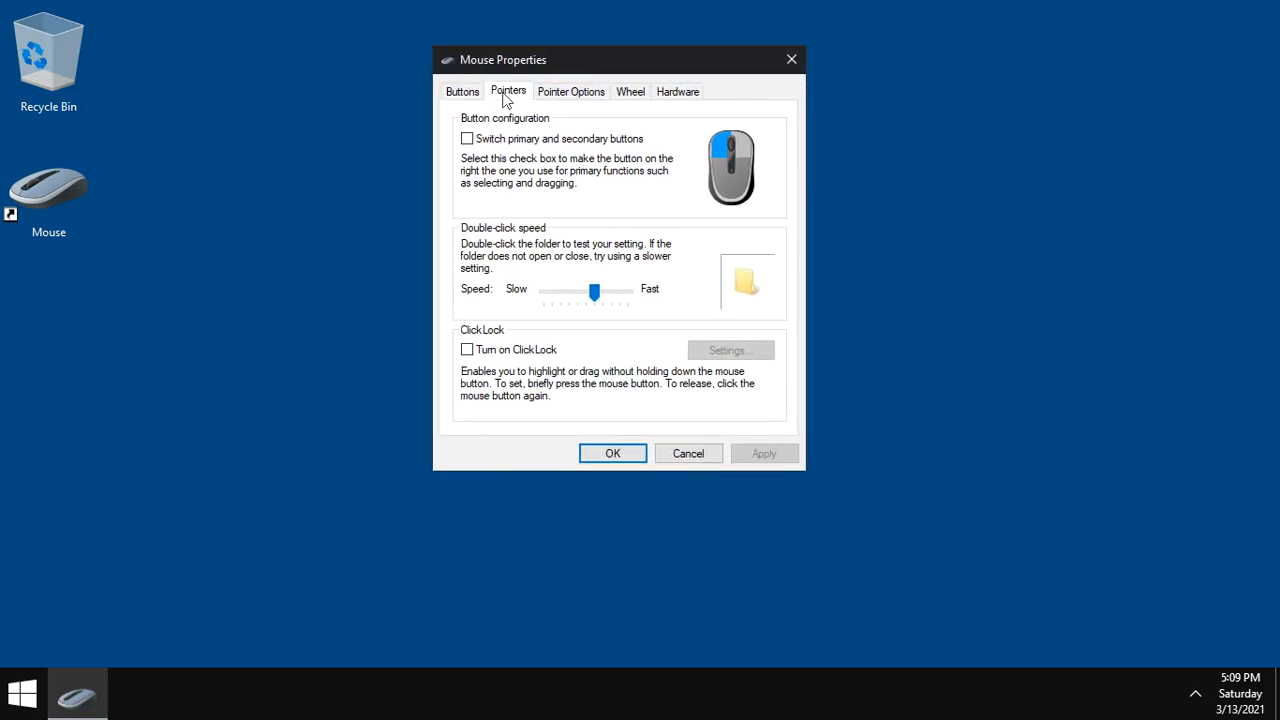
pyautogui.click(685, 143)
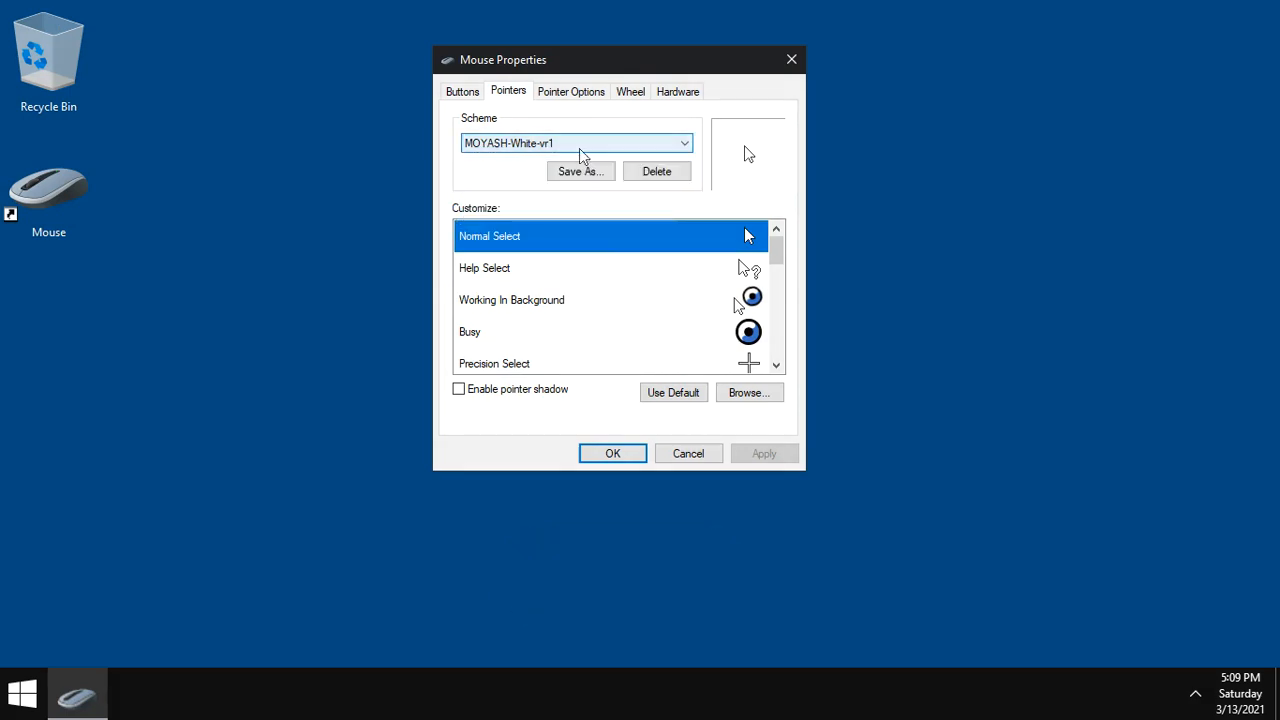
pyautogui.moveTo(688, 453)
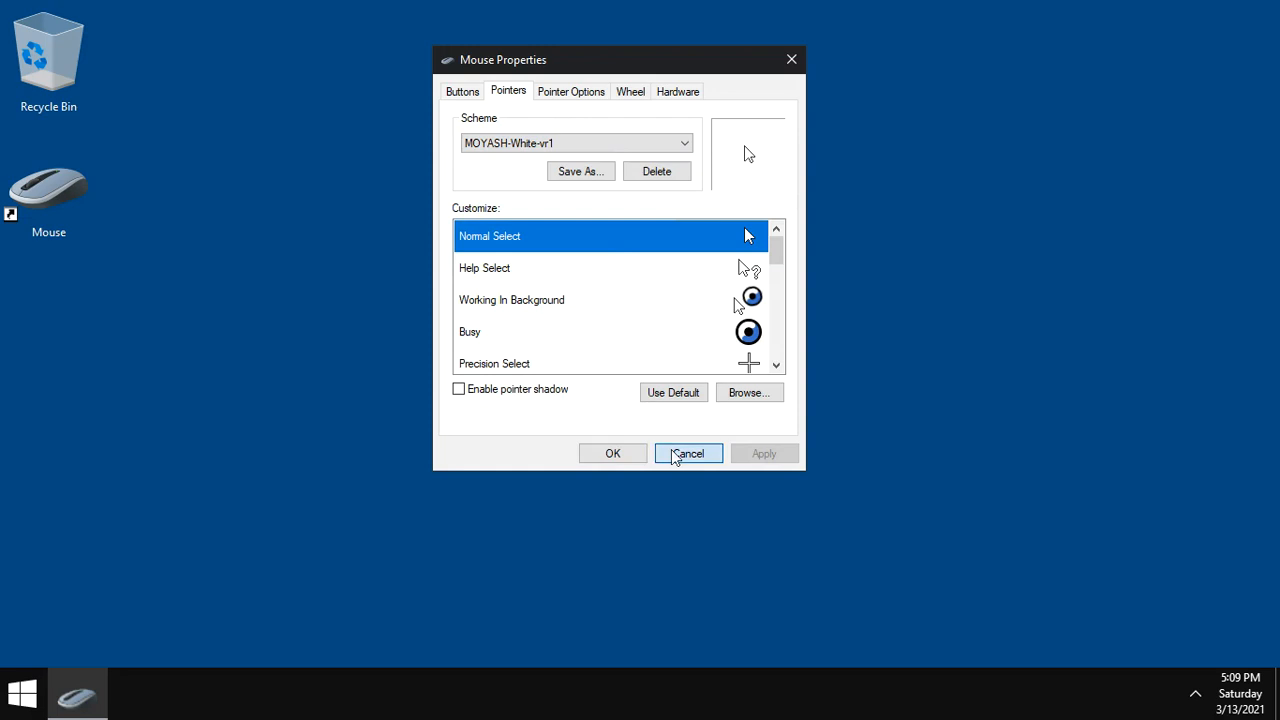
pyautogui.click(688, 453)
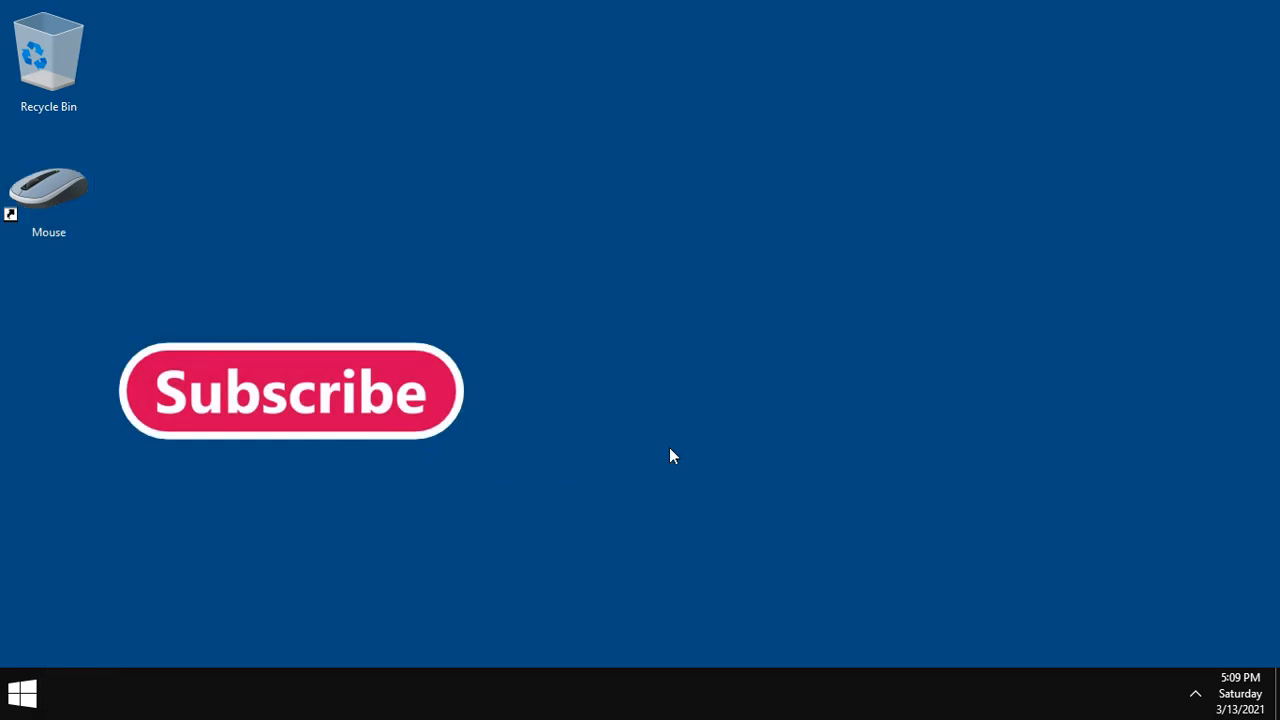